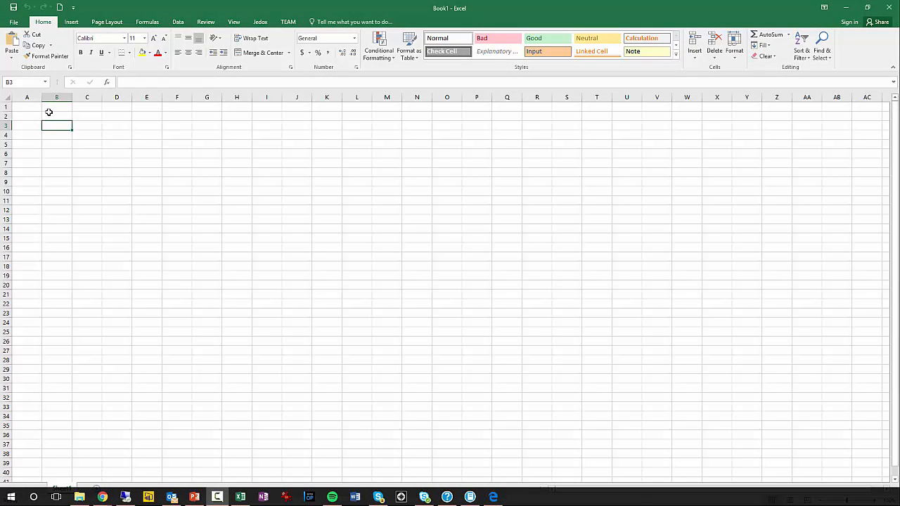
pyautogui.moveTo(52, 113)
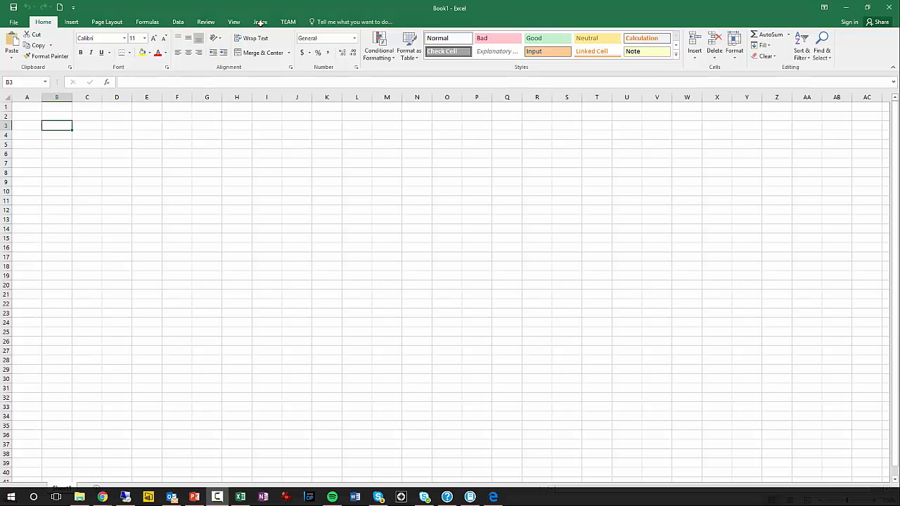
# Show the Jedox add-in ribbon commands for the blank workbook
pyautogui.click(260, 22)
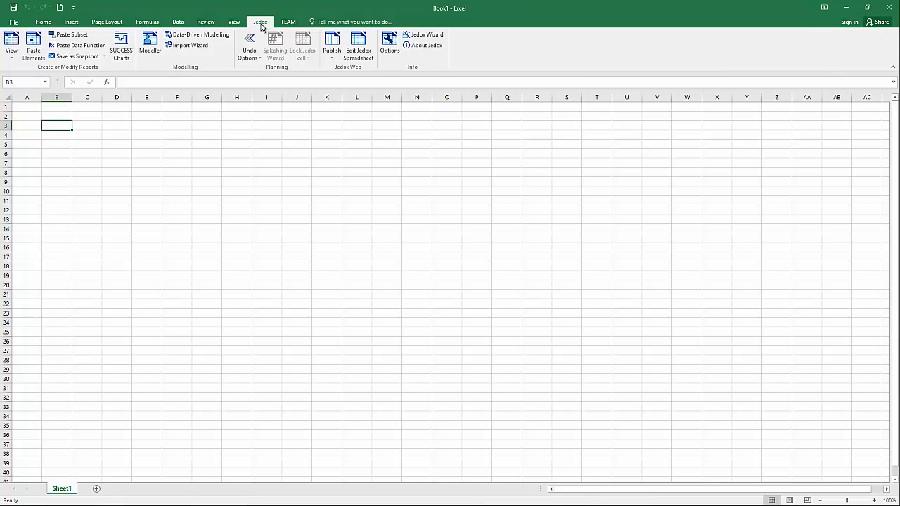
pyautogui.moveTo(10, 45)
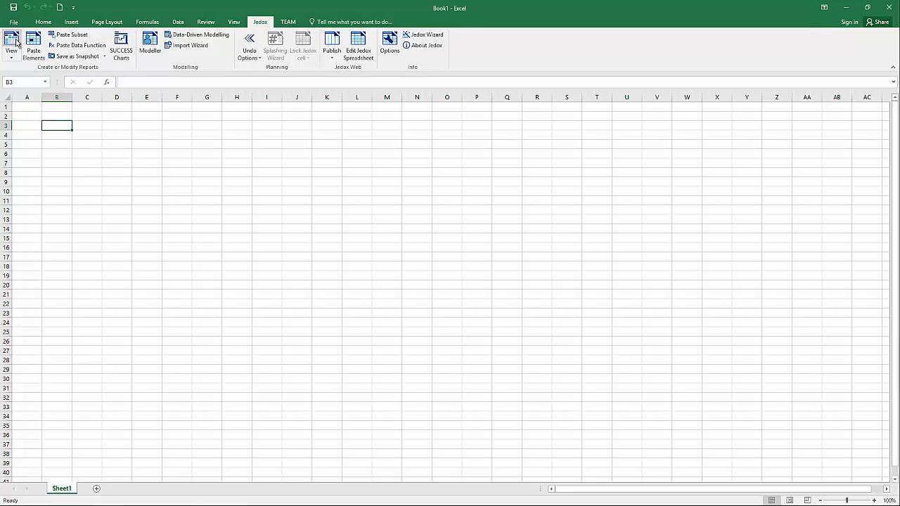
# Start a Paste View on the Sales cube with Items as rows and Months as columns
pyautogui.click(14, 43)
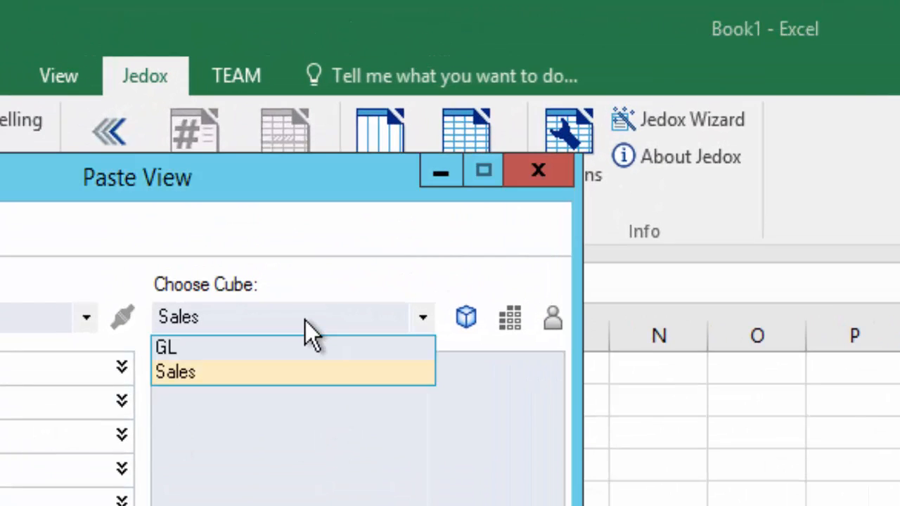
pyautogui.moveTo(275, 380)
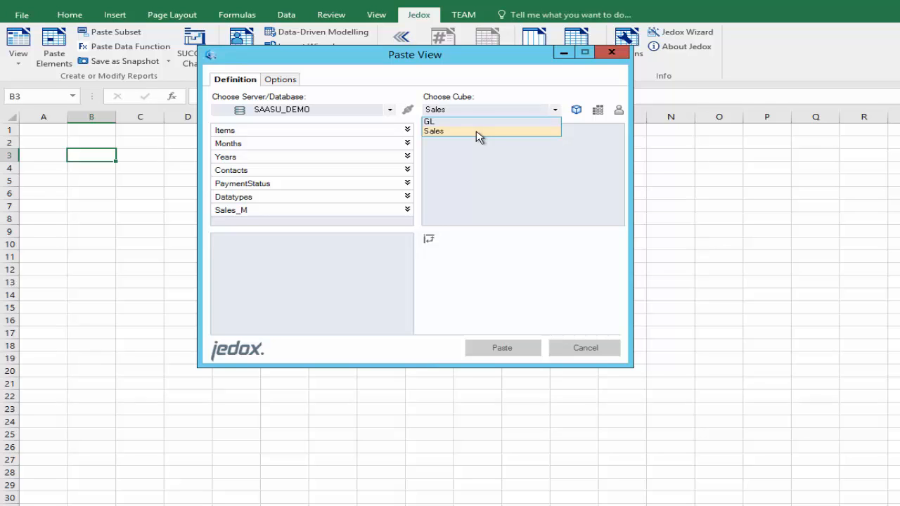
pyautogui.moveTo(318, 134)
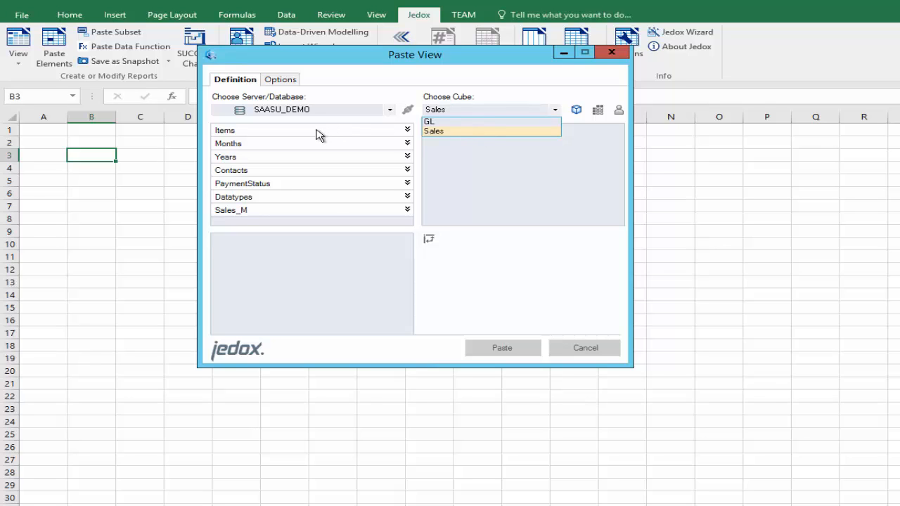
pyautogui.click(433, 130)
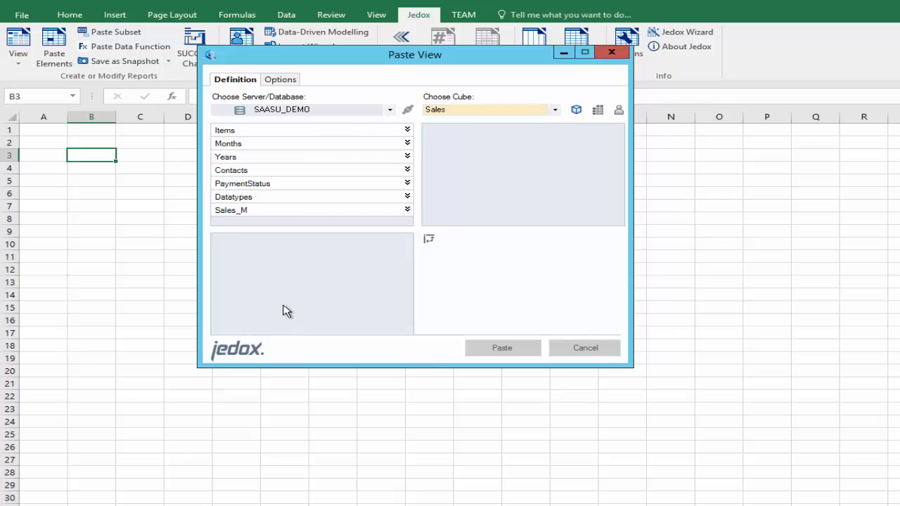
pyautogui.moveTo(257, 133)
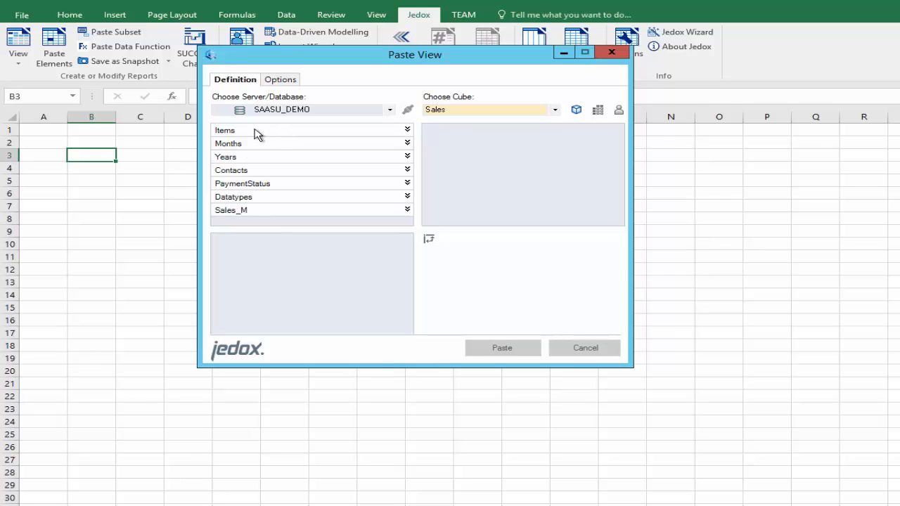
pyautogui.moveTo(225, 130); pyautogui.dragTo(225, 240)
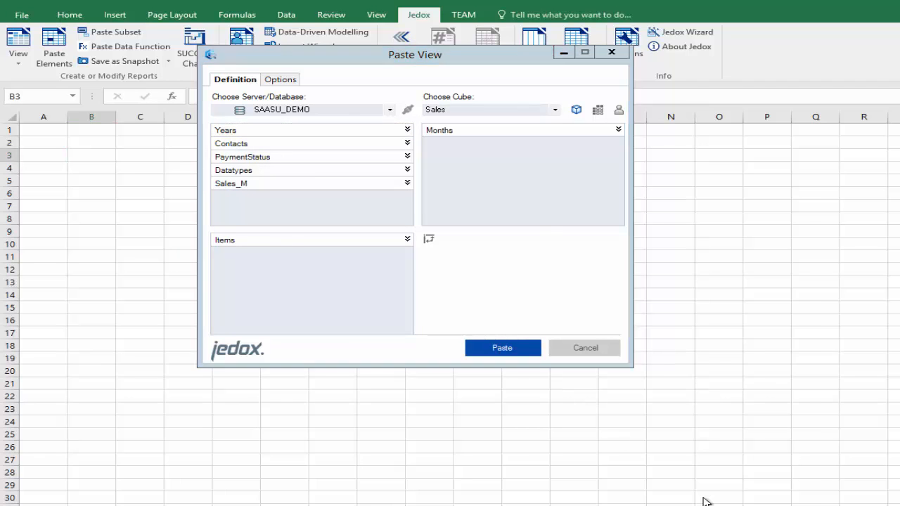
# Paste the Sales view into the sheet and set the Years filter to 2016
pyautogui.click(502, 348)
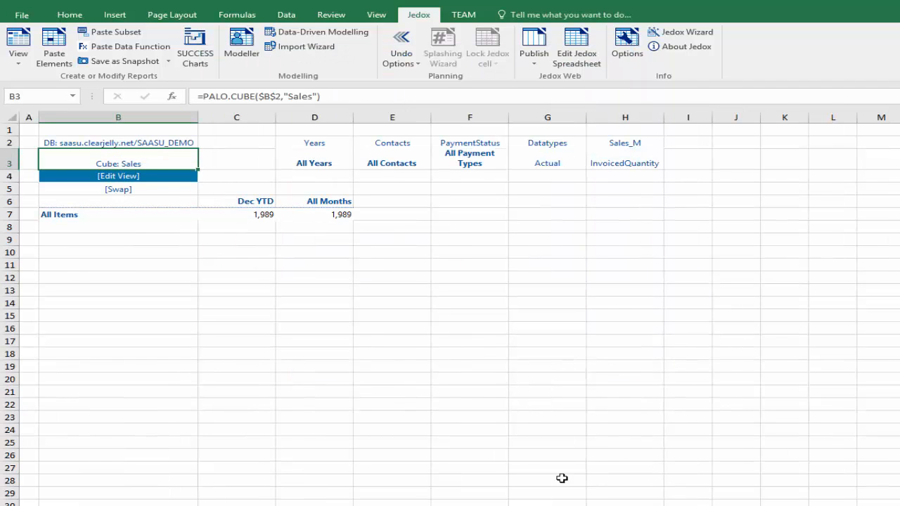
pyautogui.click(59, 214)
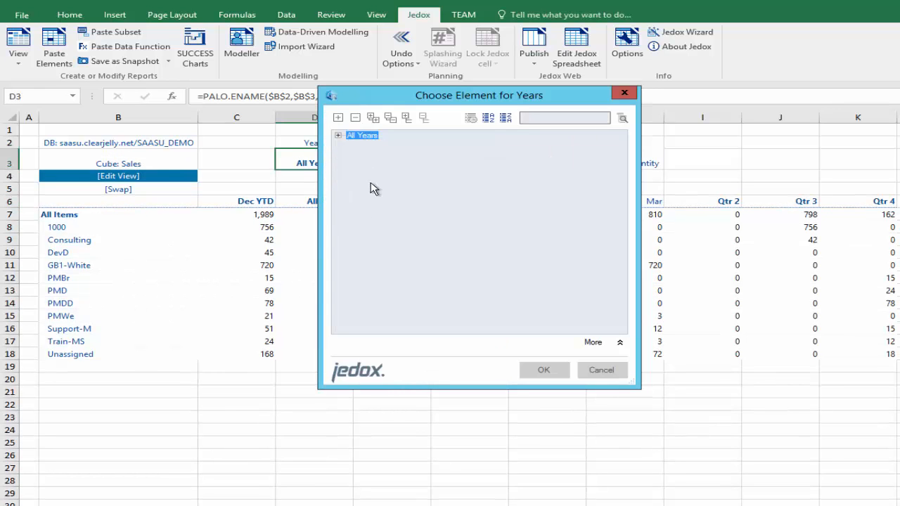
pyautogui.click(338, 135)
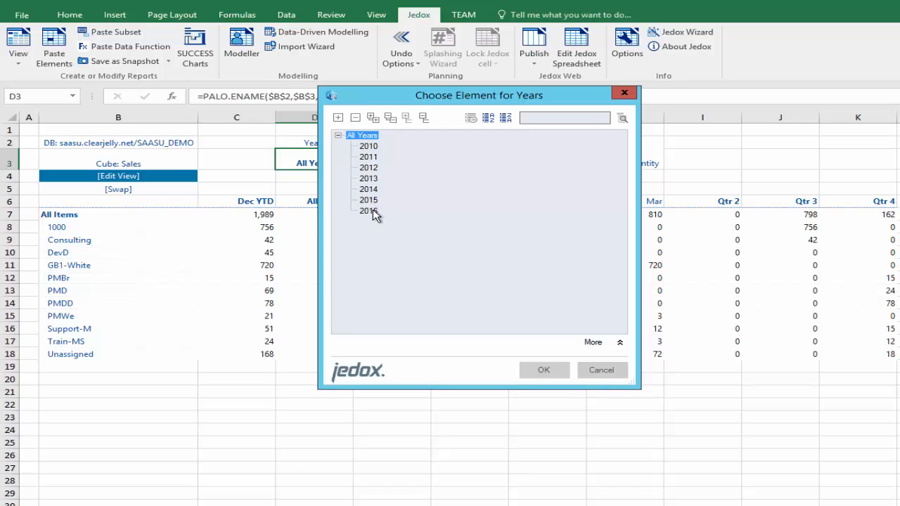
pyautogui.doubleClick(365, 211)
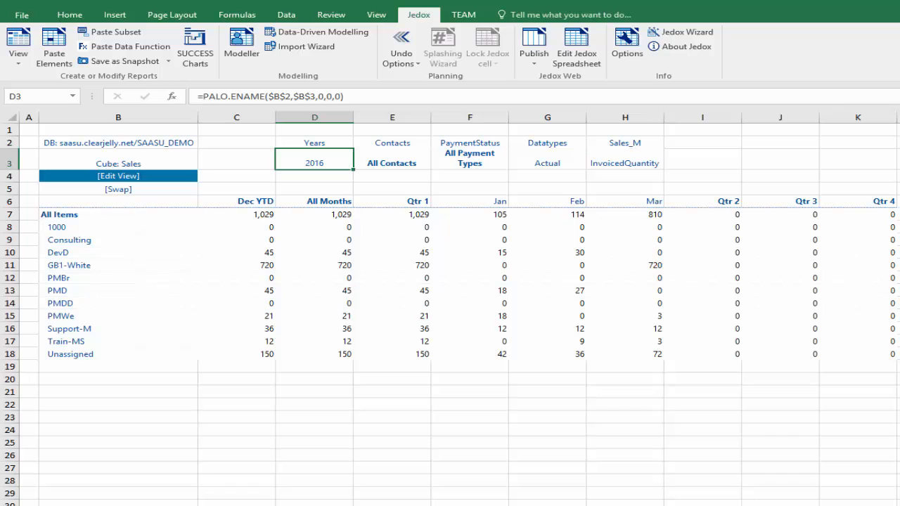
pyautogui.moveTo(232, 303)
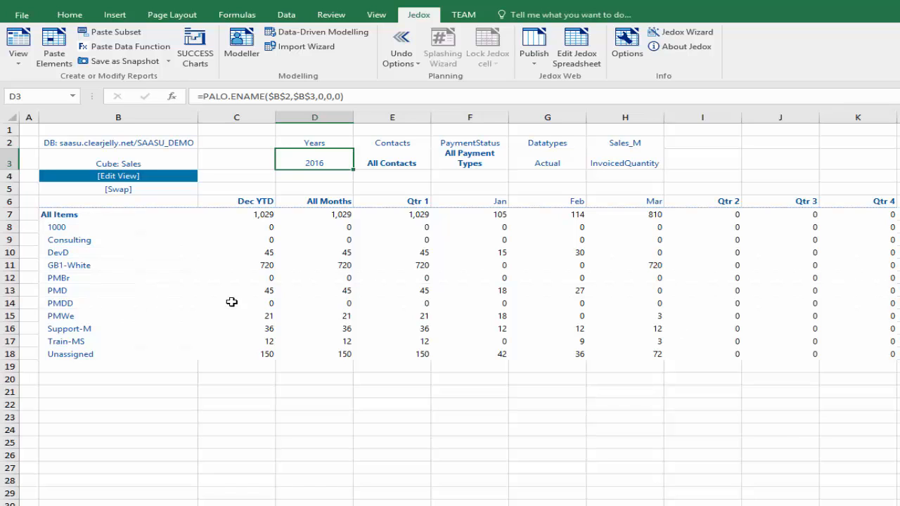
pyautogui.moveTo(291, 226)
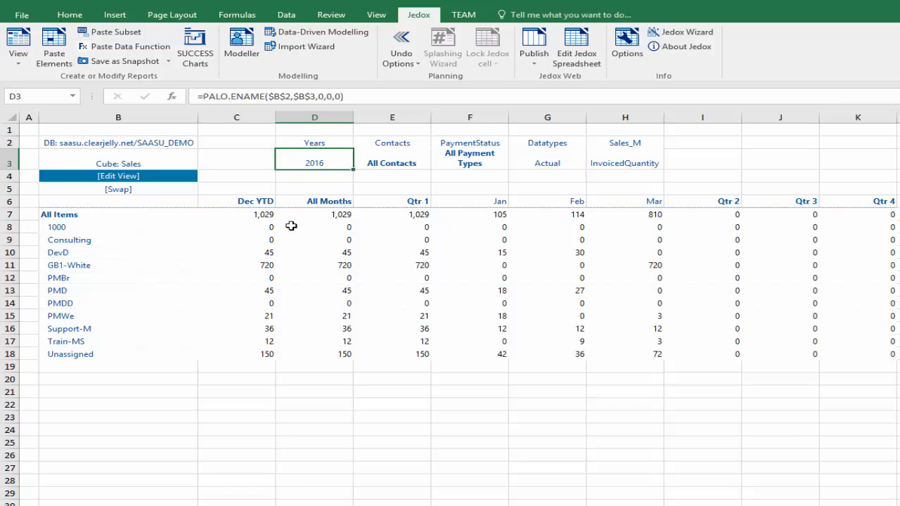
pyautogui.moveTo(367, 358)
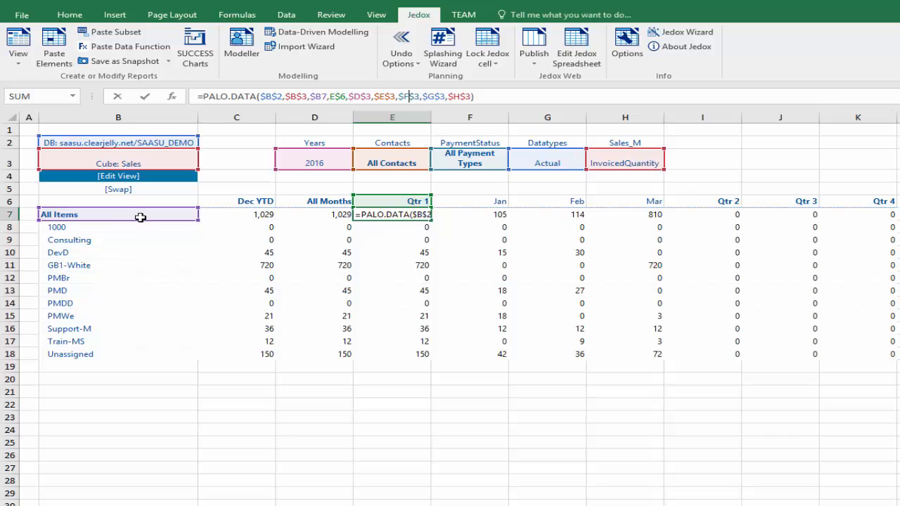
pyautogui.moveTo(156, 209)
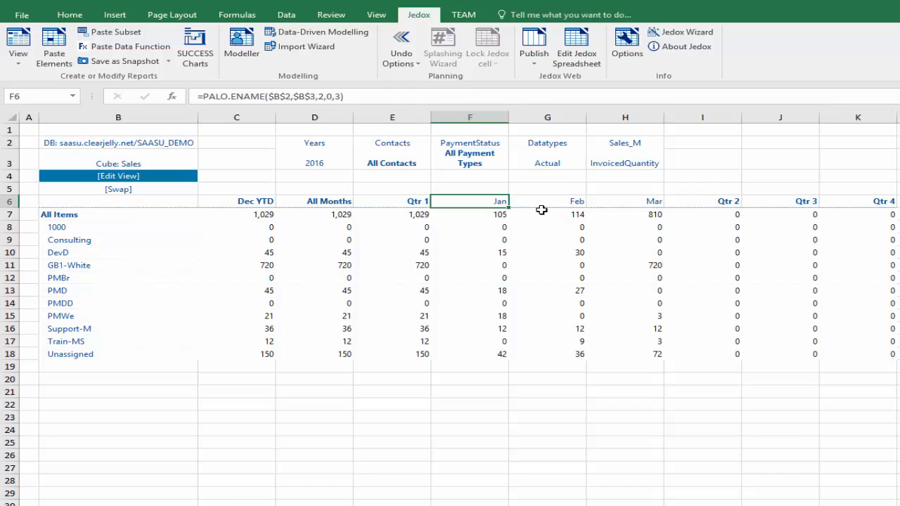
# Replace the Jan heading in F6 with 'Qtr 1' and inspect the PALO.DATA cell formulas
pyautogui.write('Qtr 1')
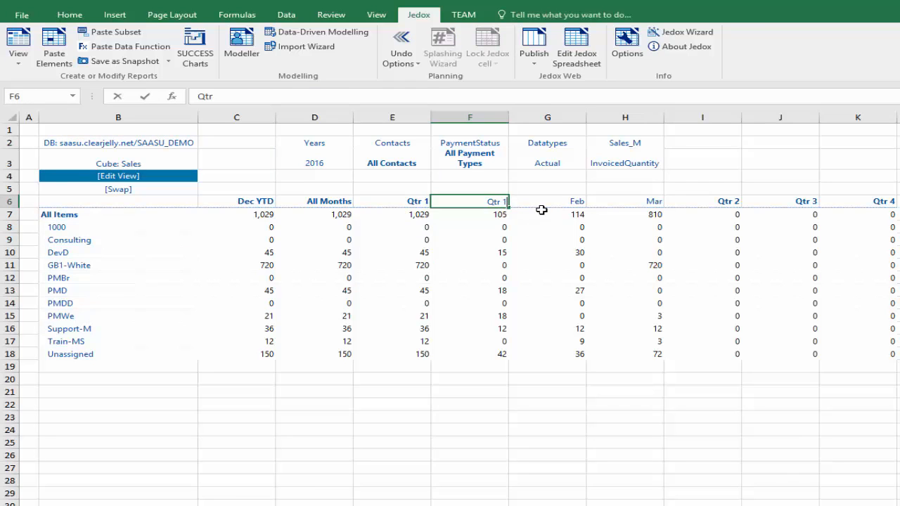
pyautogui.click(392, 201)
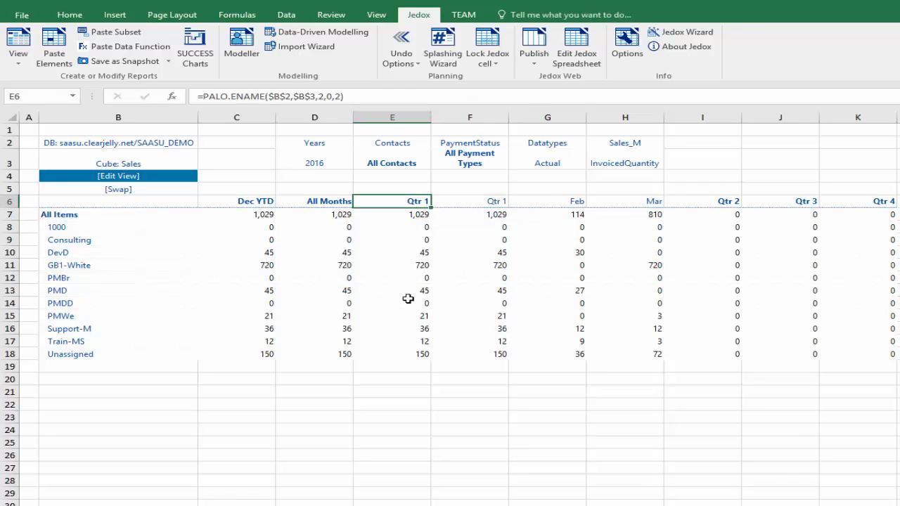
pyautogui.click(470, 354)
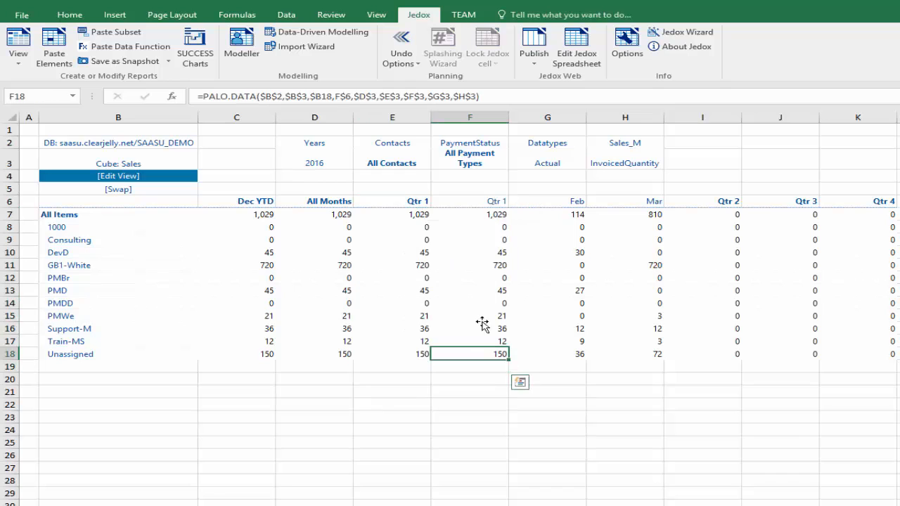
pyautogui.click(470, 201)
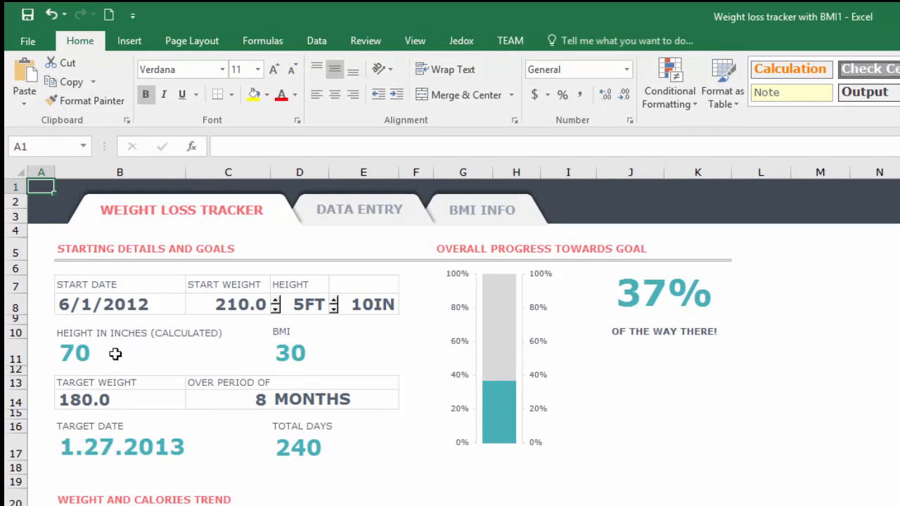
pyautogui.moveTo(350, 489)
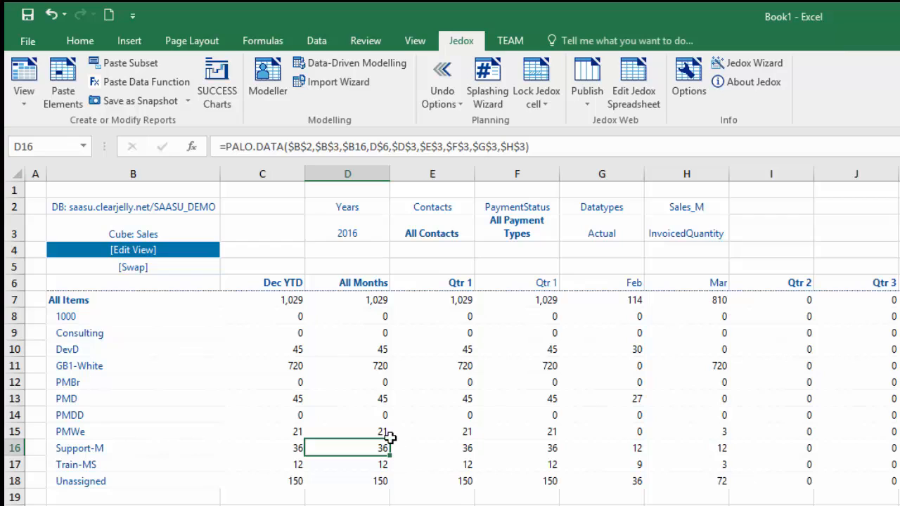
pyautogui.moveTo(606, 213)
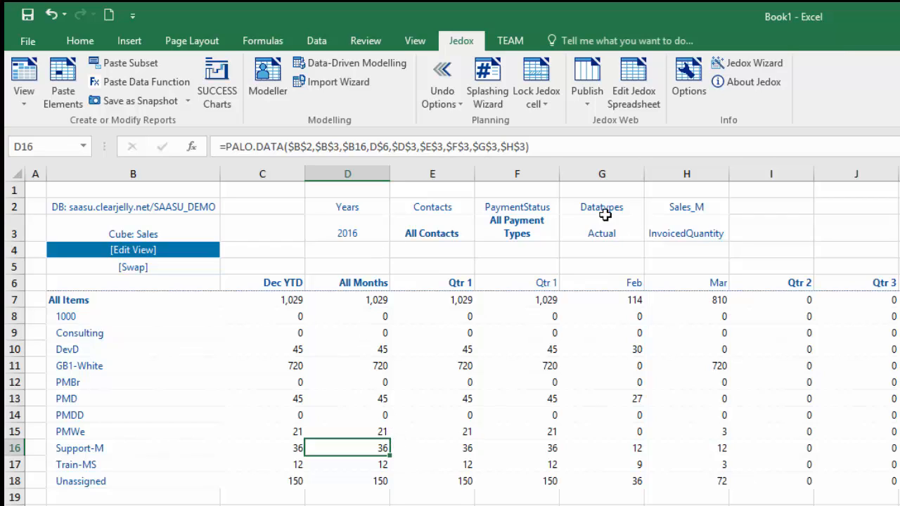
pyautogui.moveTo(629, 237)
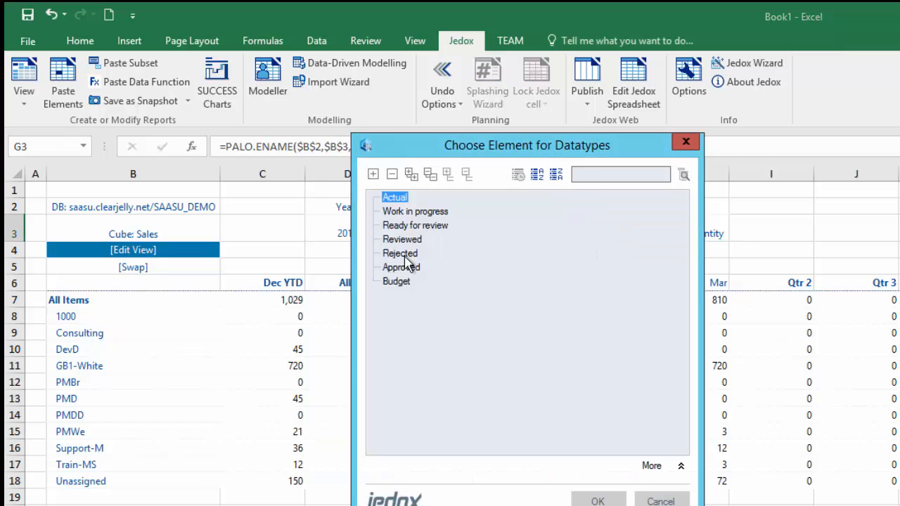
pyautogui.moveTo(403, 305)
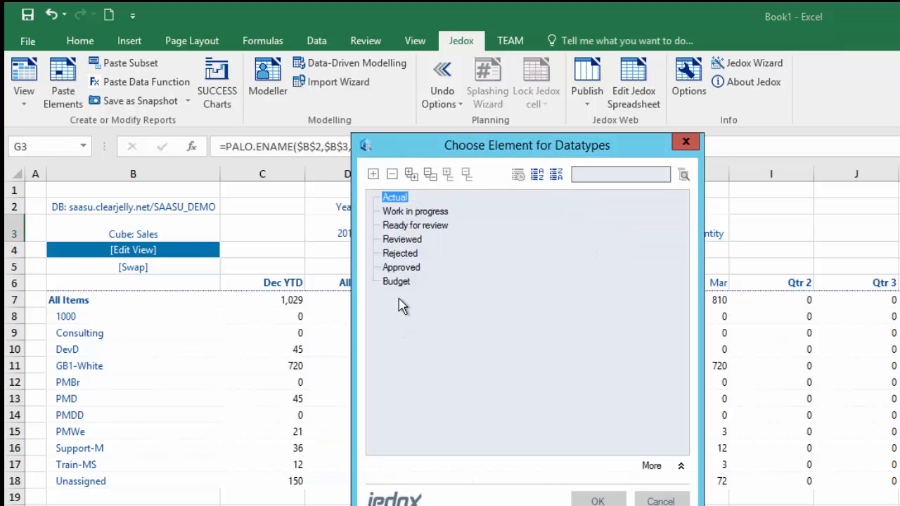
# Choose Budget for the Datatypes filter, turning all item figures to zero
pyautogui.click(395, 282)
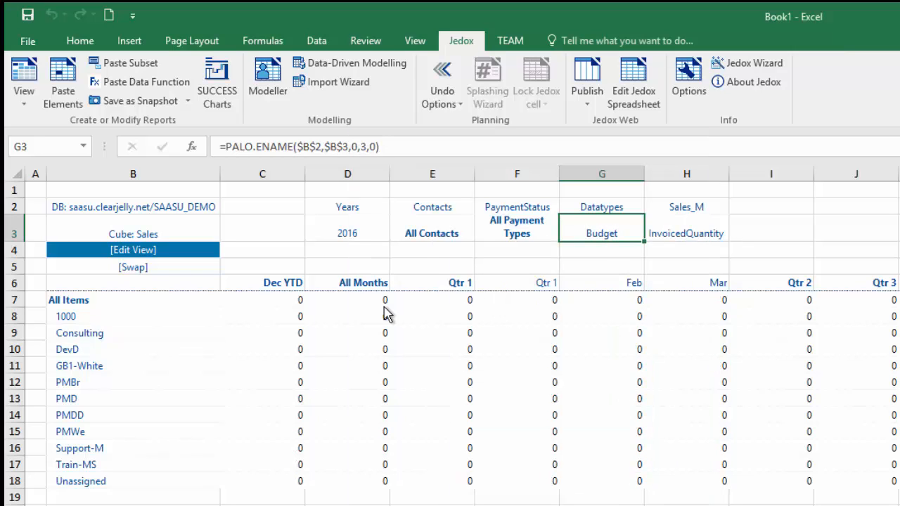
pyautogui.moveTo(380, 314)
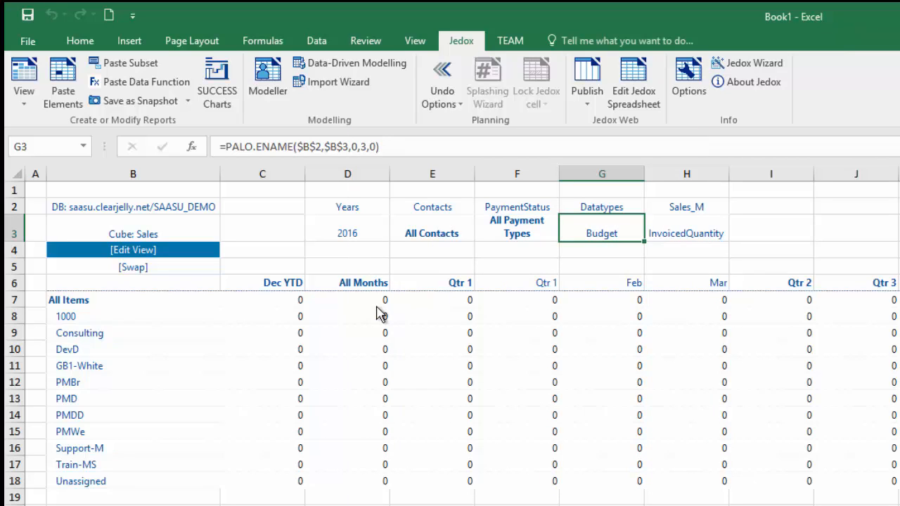
pyautogui.moveTo(390, 503)
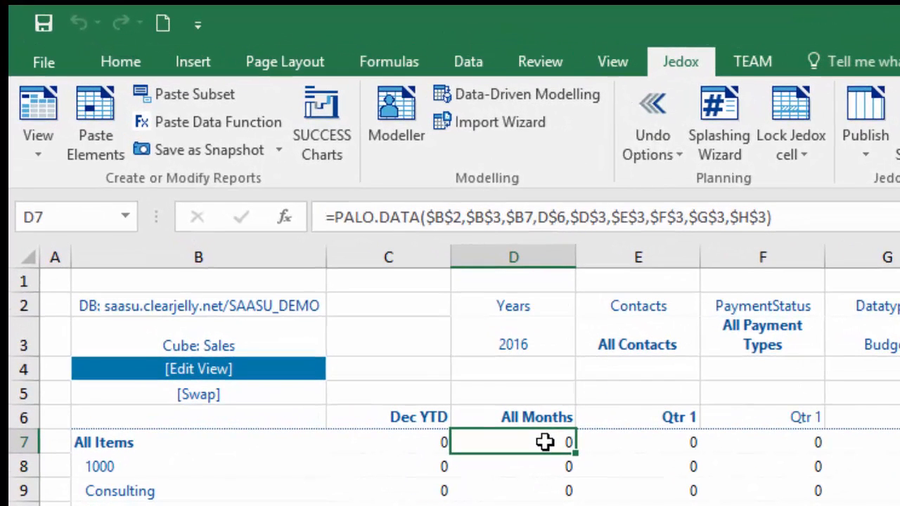
# Splash 'copy actual' into cell D7 to fill Budget with the Actual figures
pyautogui.write('copy')
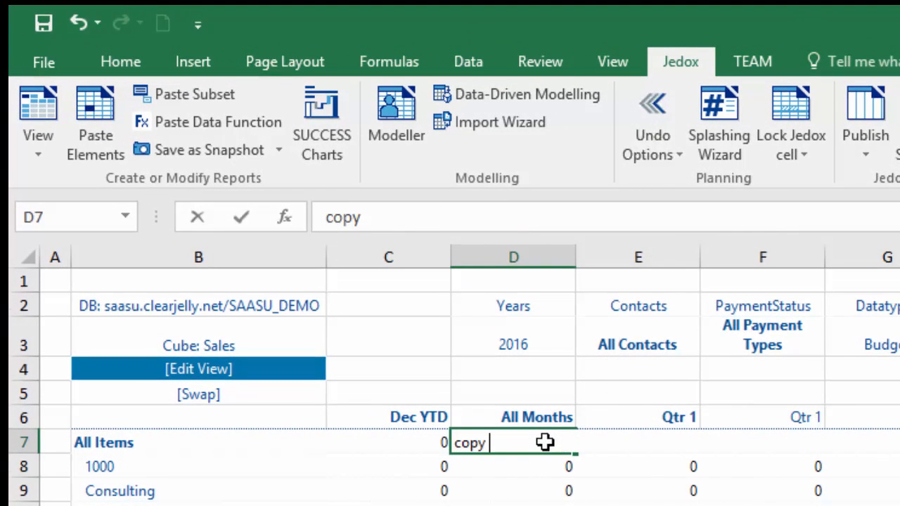
pyautogui.write('a')
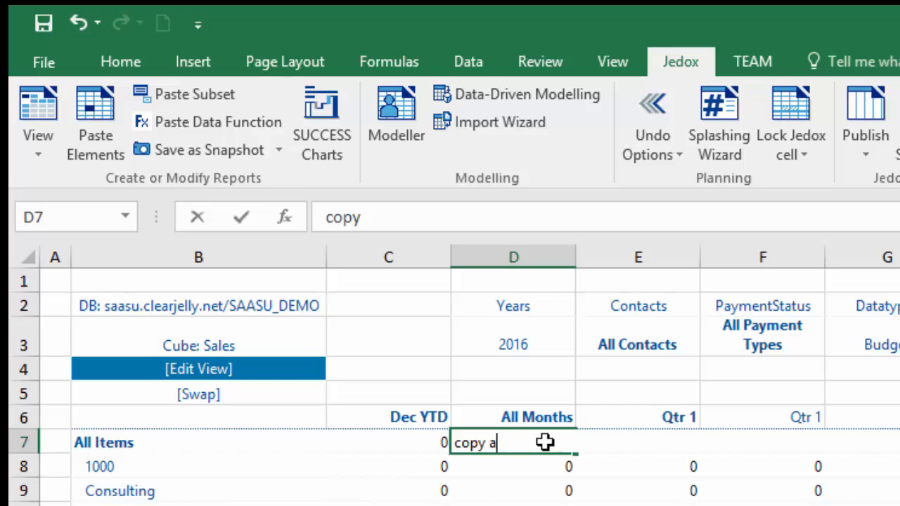
pyautogui.write('ctual')
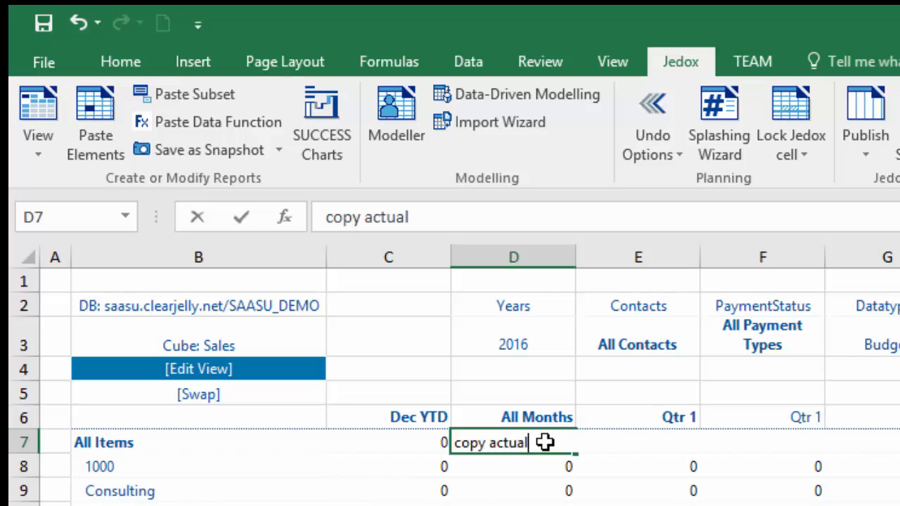
pyautogui.press('Enter')
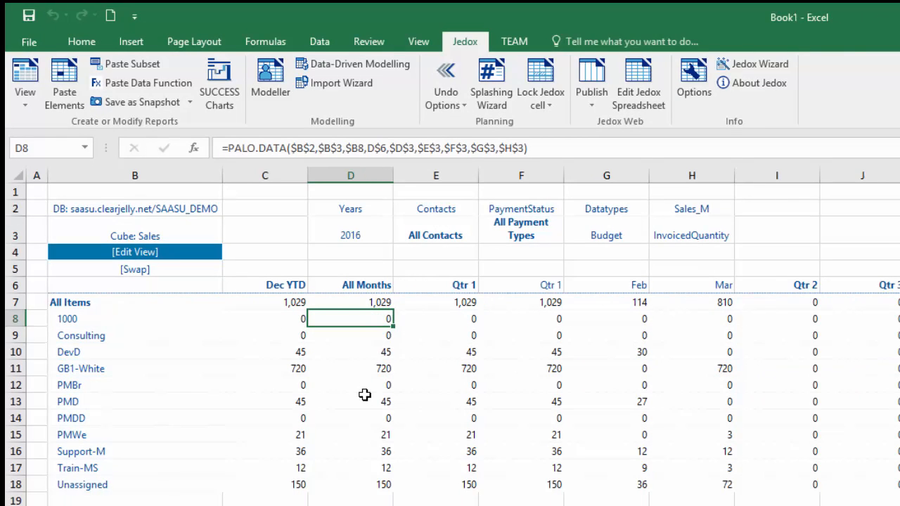
pyautogui.click(375, 301)
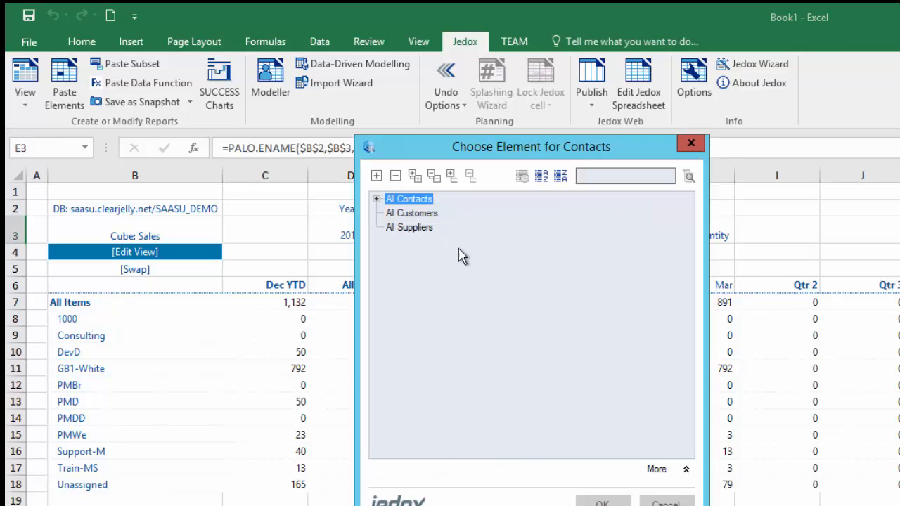
# Set Contacts to Negroni's Cafe and splash '#300' into the GB1-White All Months cell
pyautogui.click(376, 198)
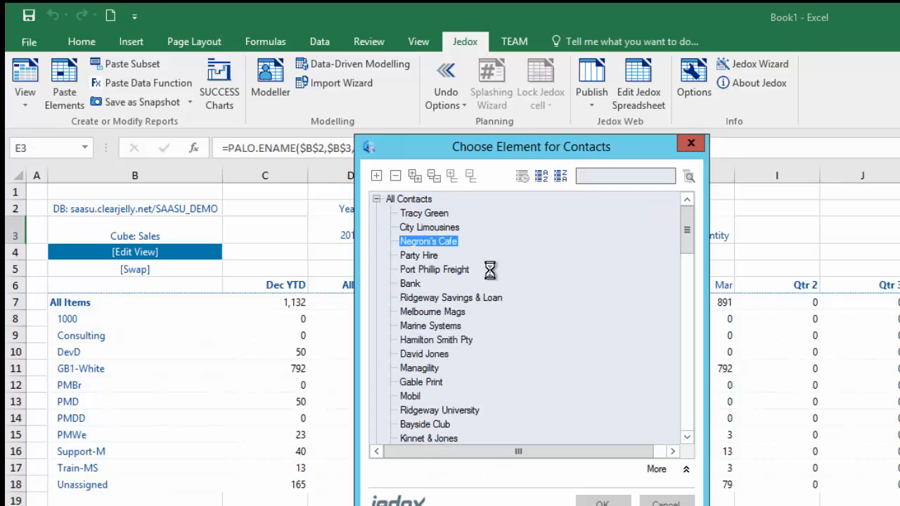
pyautogui.click(604, 502)
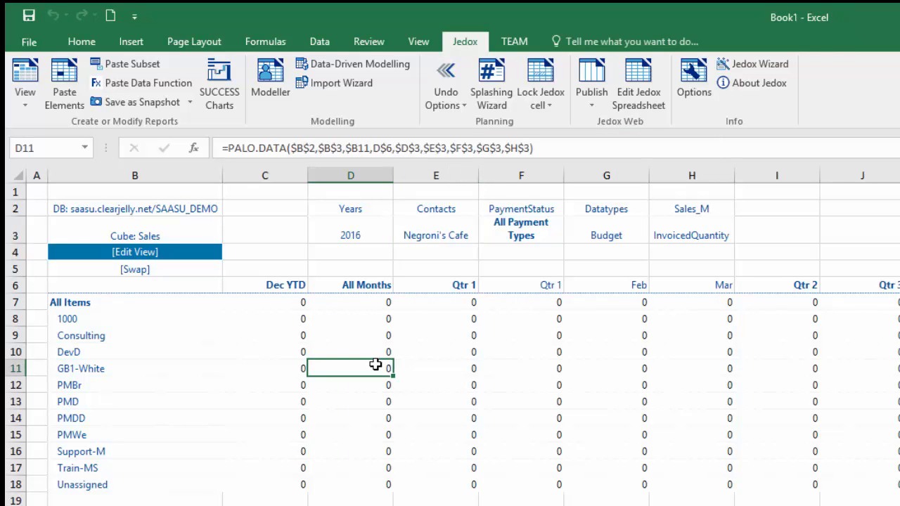
pyautogui.write('#300')
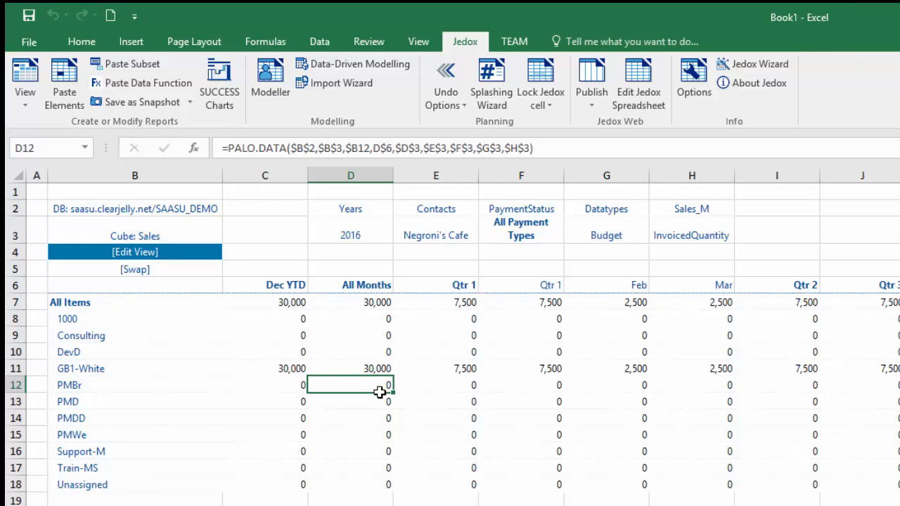
pyautogui.click(350, 369)
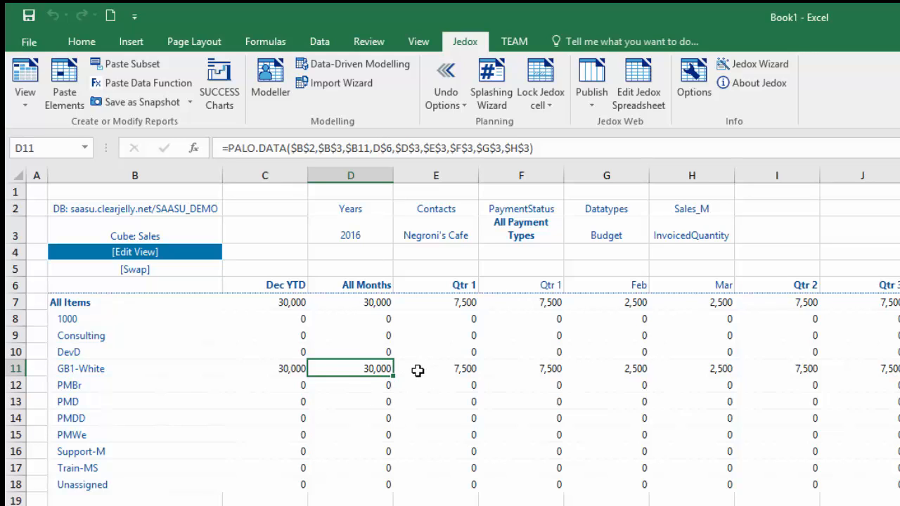
pyautogui.moveTo(382, 372)
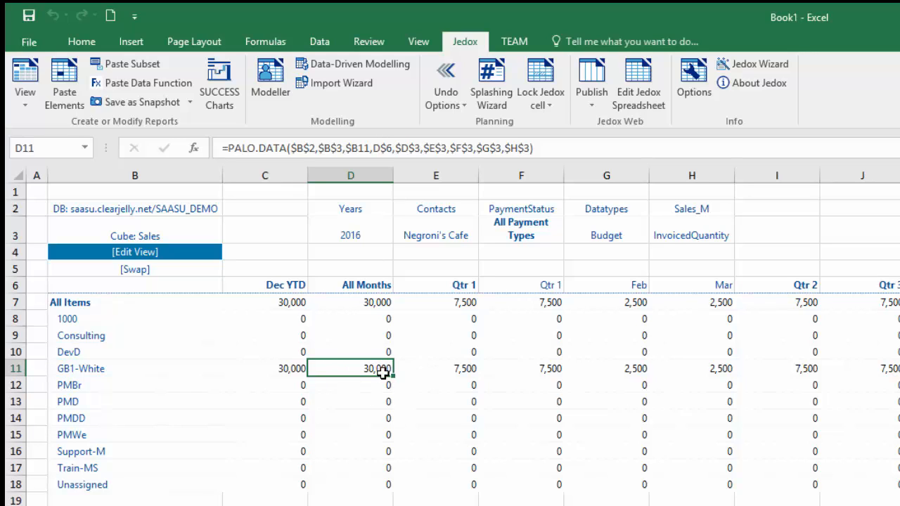
pyautogui.moveTo(329, 241)
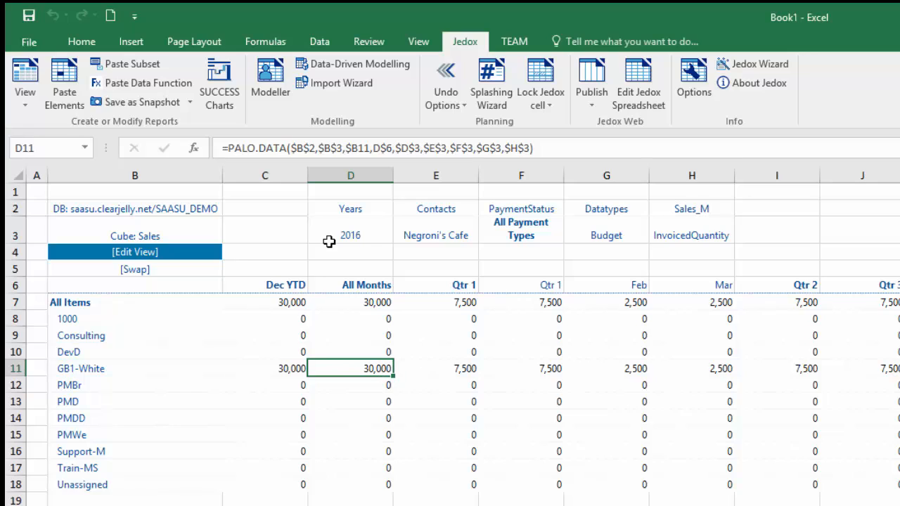
pyautogui.moveTo(375, 348)
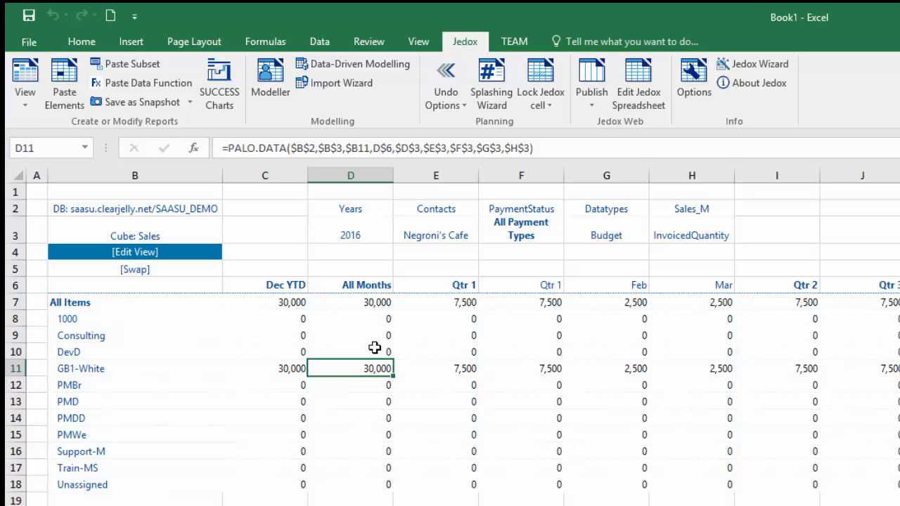
pyautogui.moveTo(376, 445)
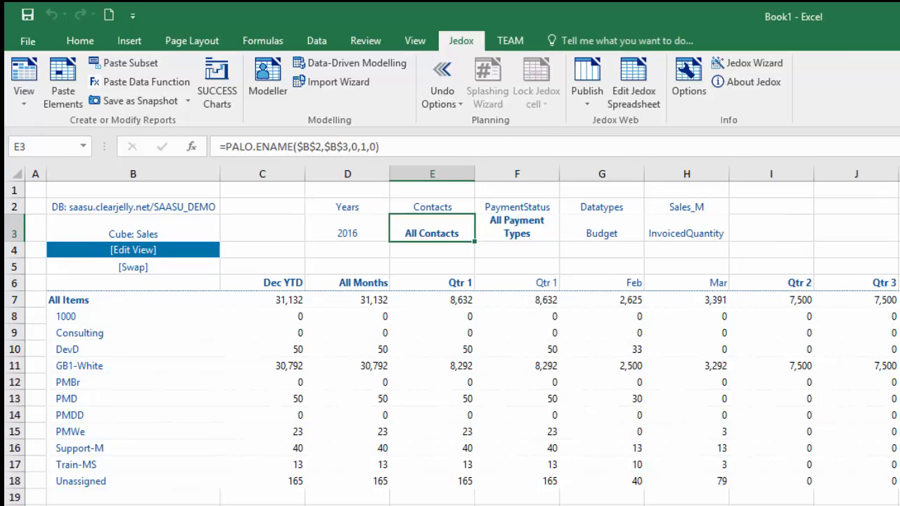
pyautogui.moveTo(245, 362)
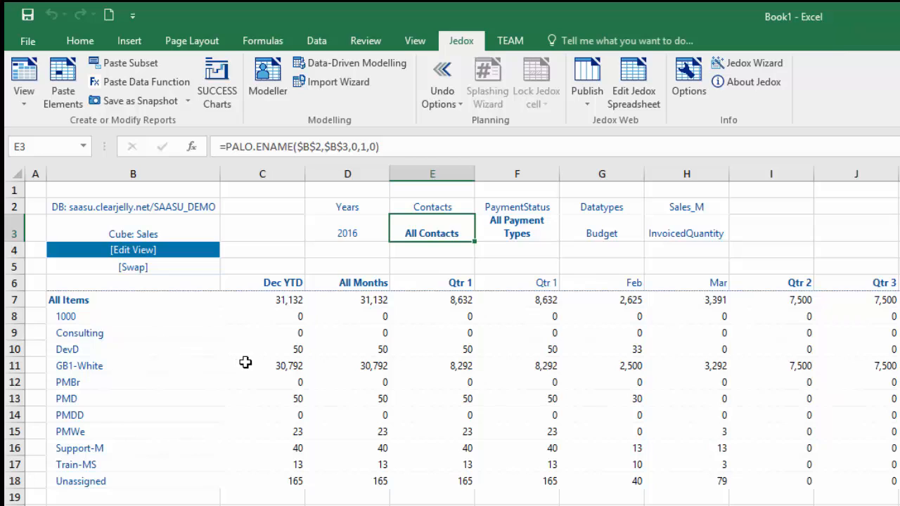
pyautogui.moveTo(245, 362)
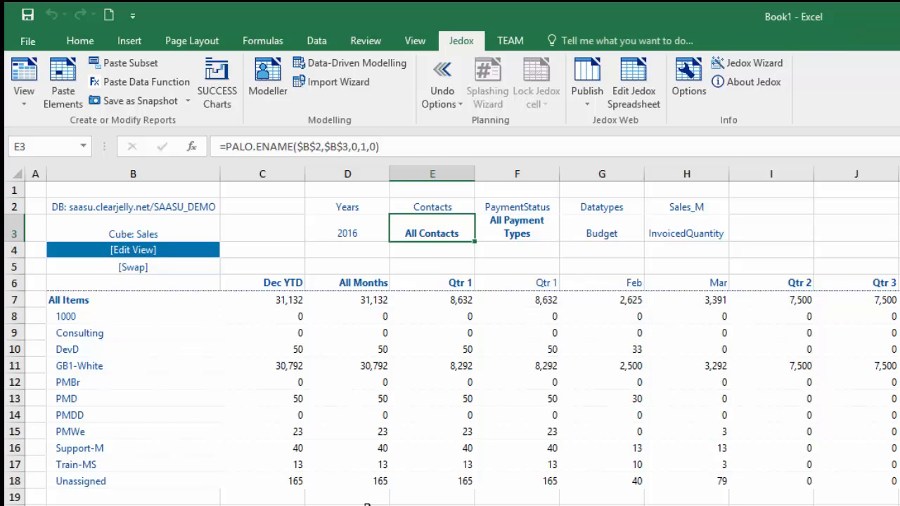
pyautogui.moveTo(258, 406)
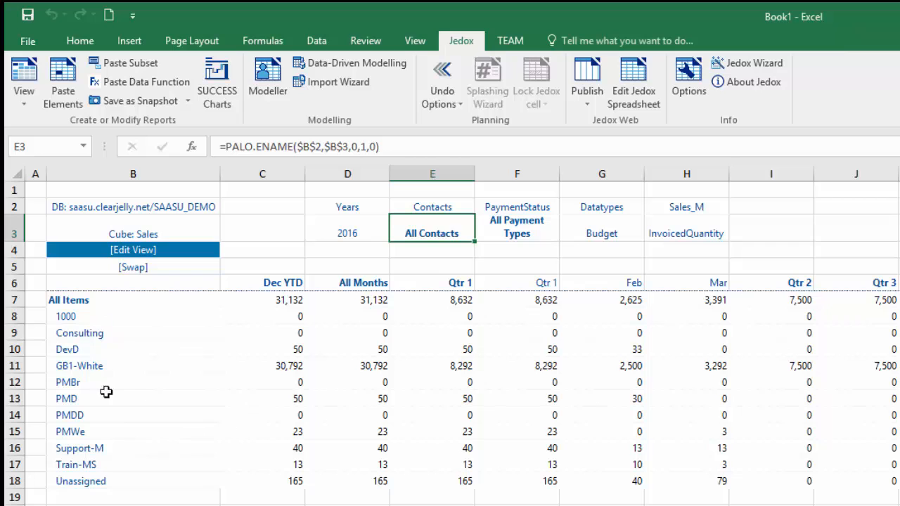
pyautogui.moveTo(280, 124)
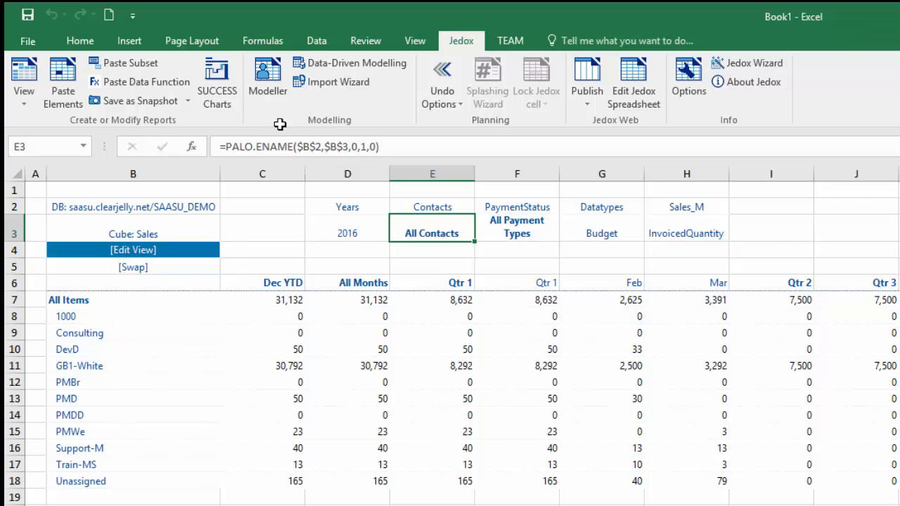
# In the Modeller, create a Clear Jelly item and consolidate it under All Items
pyautogui.click(266, 67)
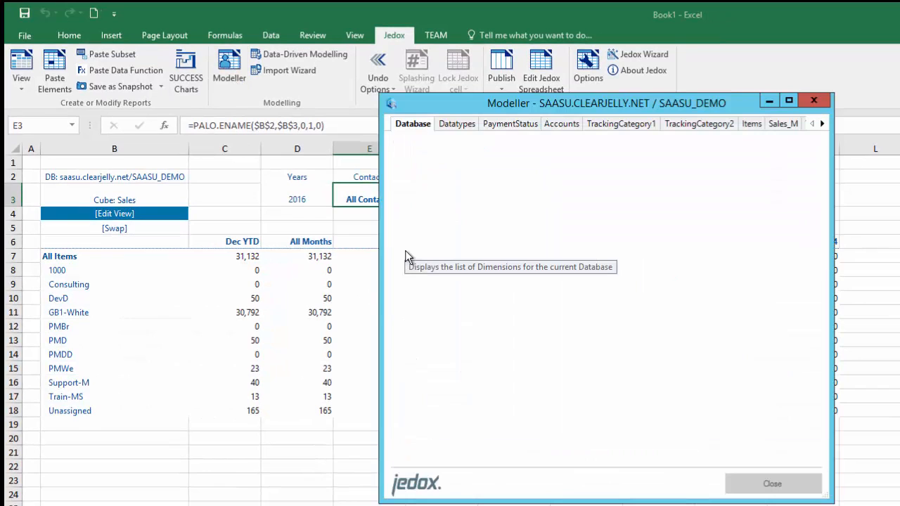
pyautogui.click(750, 124)
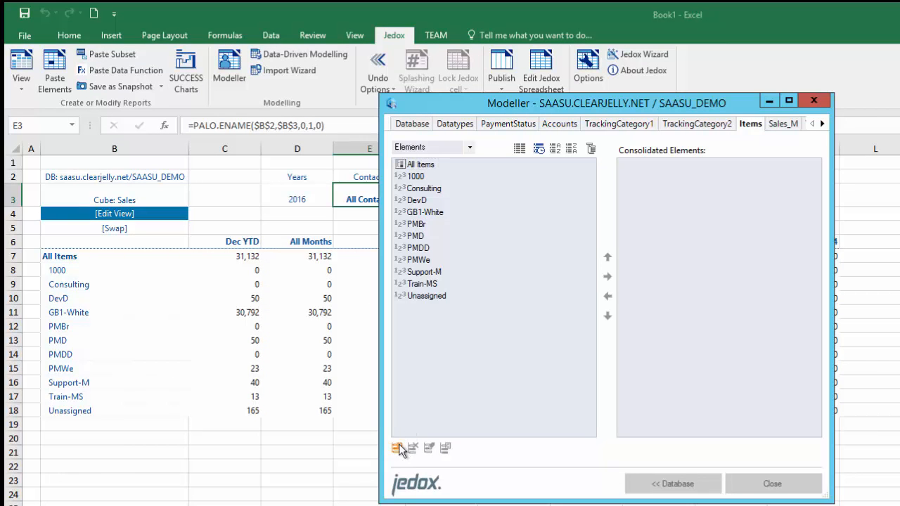
pyautogui.click(397, 449)
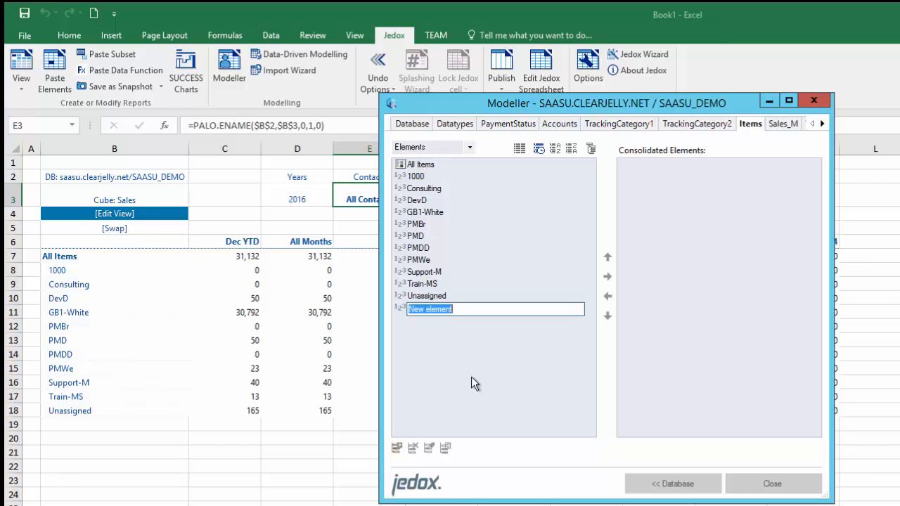
pyautogui.write('Clear Jelly')
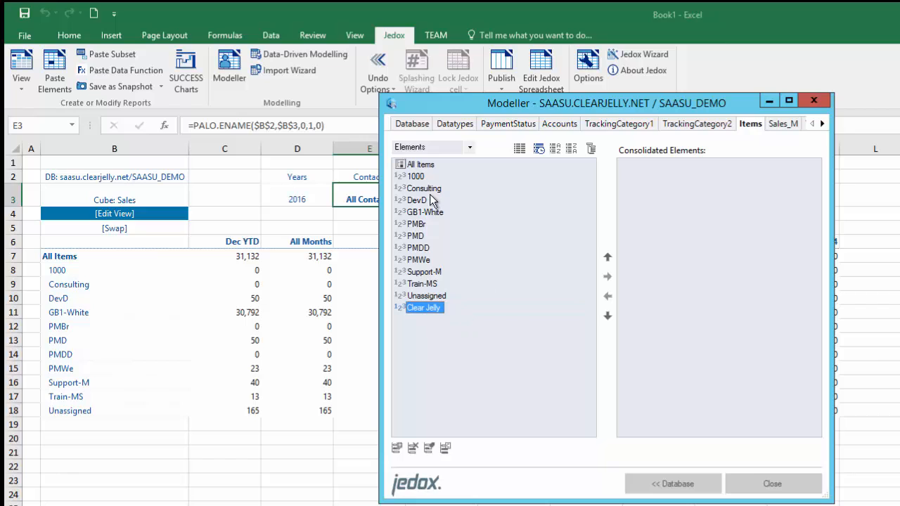
pyautogui.click(419, 163)
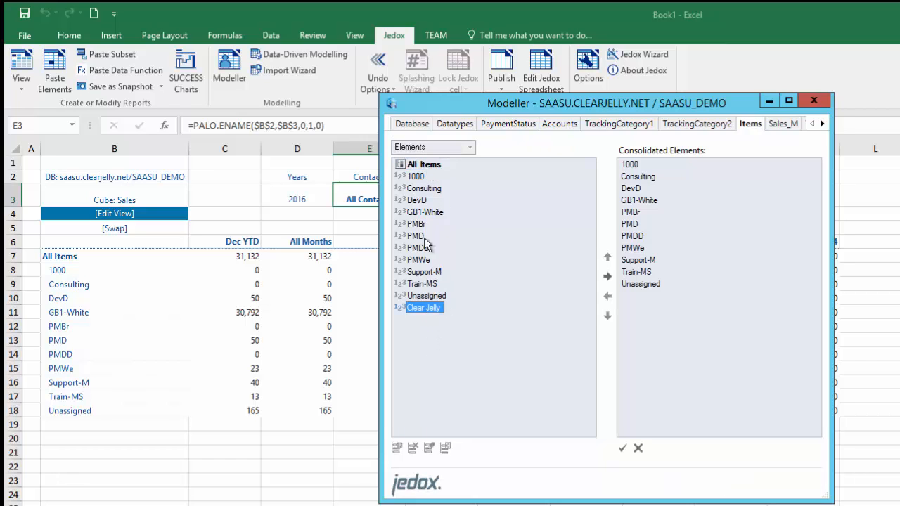
pyautogui.click(606, 272)
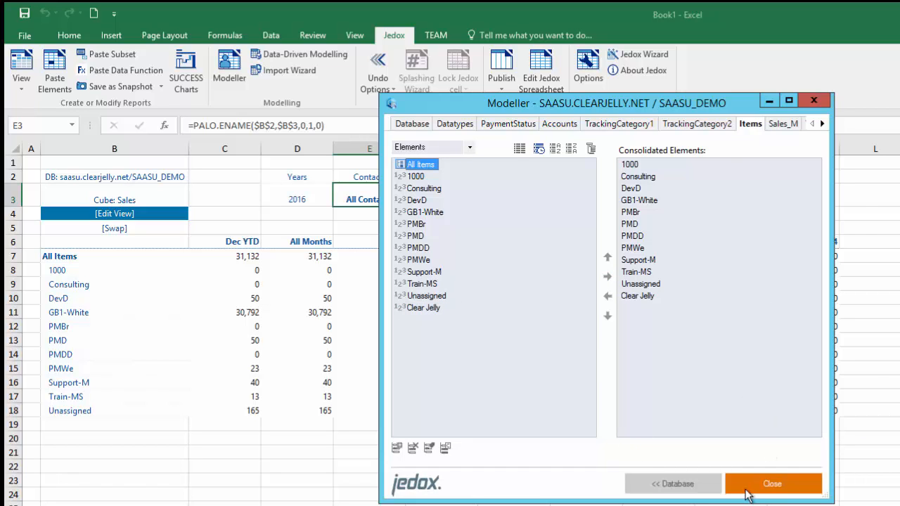
pyautogui.click(772, 483)
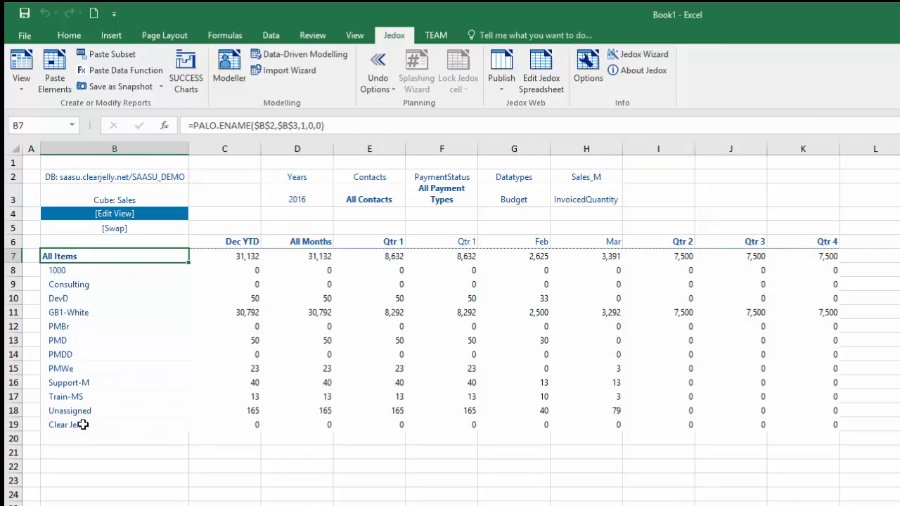
# Select the new Clear Jelly row in B19 and show the Insert ribbon tools
pyautogui.click(66, 425)
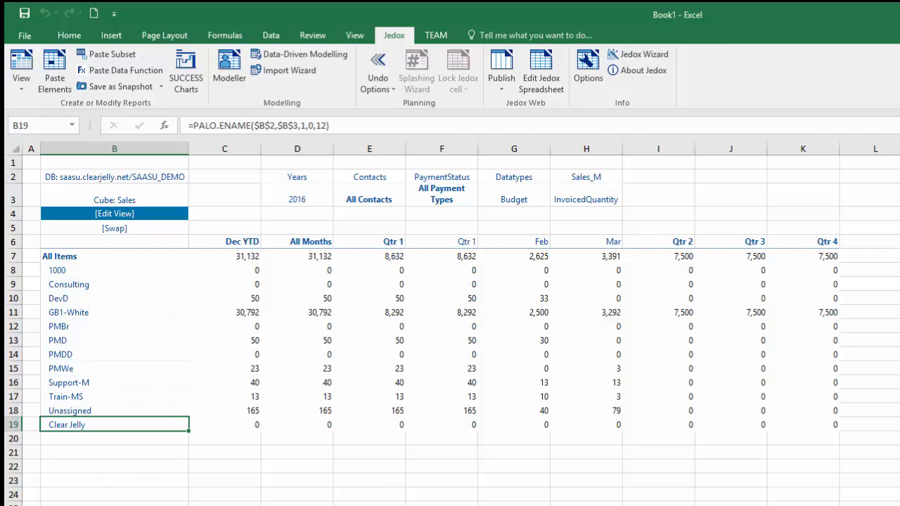
pyautogui.click(110, 35)
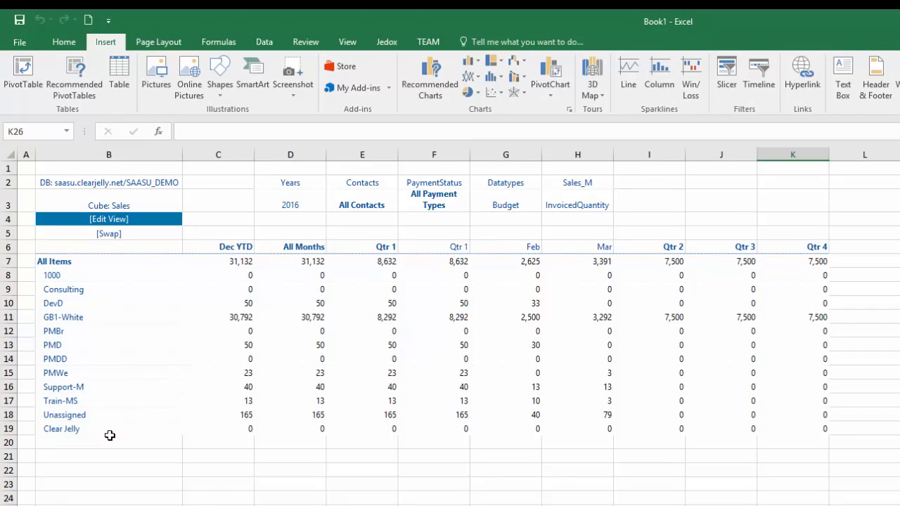
pyautogui.moveTo(106, 262)
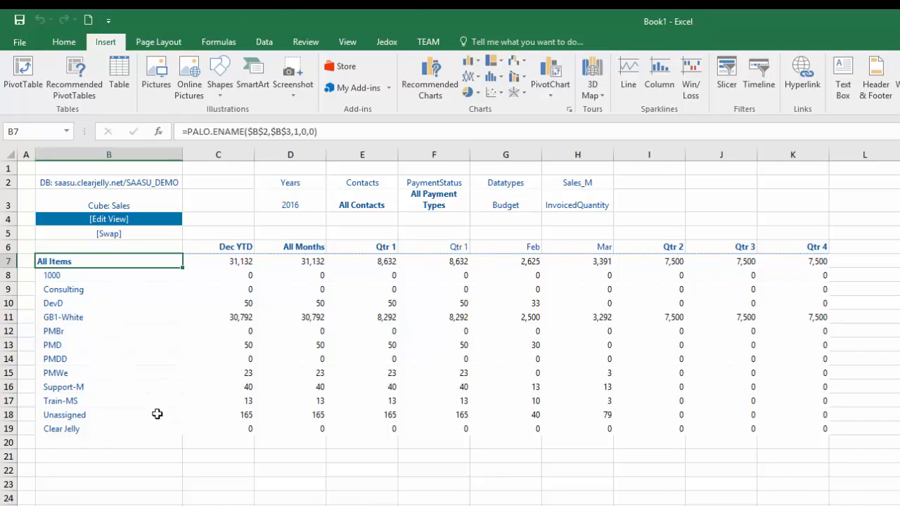
# Chart the items' Dec YTD values as a clustered column chart stretched below the report
pyautogui.moveTo(108, 261); pyautogui.dragTo(217, 429)
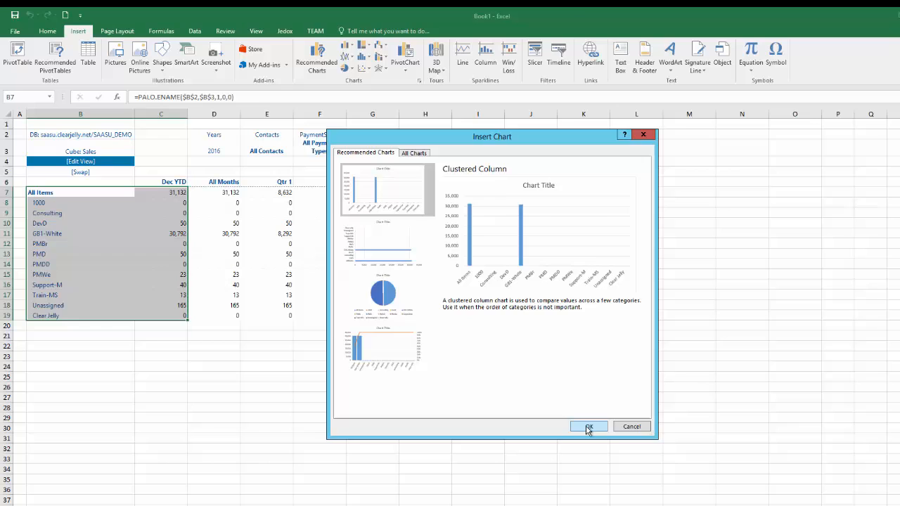
pyautogui.click(589, 426)
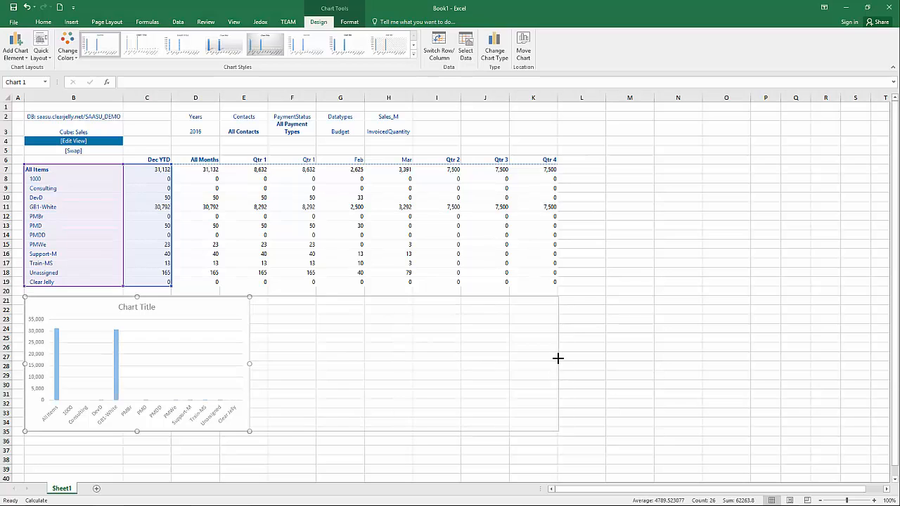
pyautogui.click(264, 45)
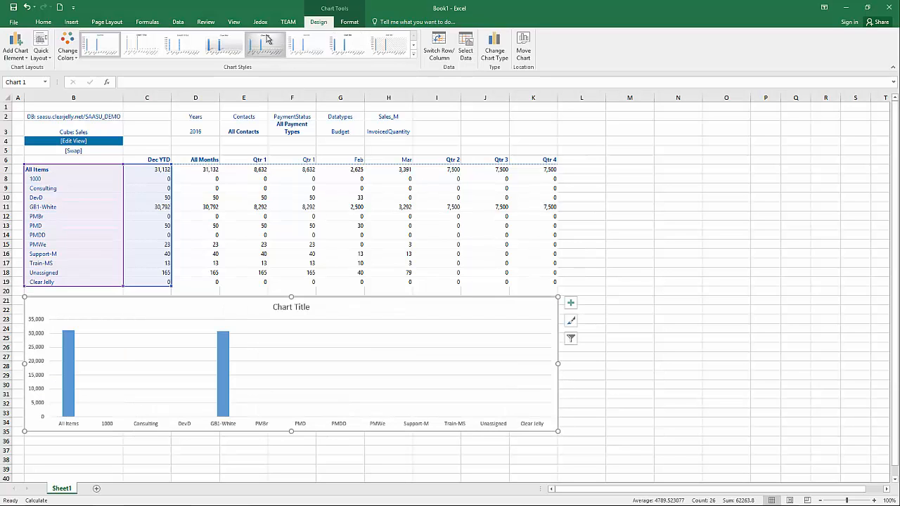
pyautogui.click(252, 21)
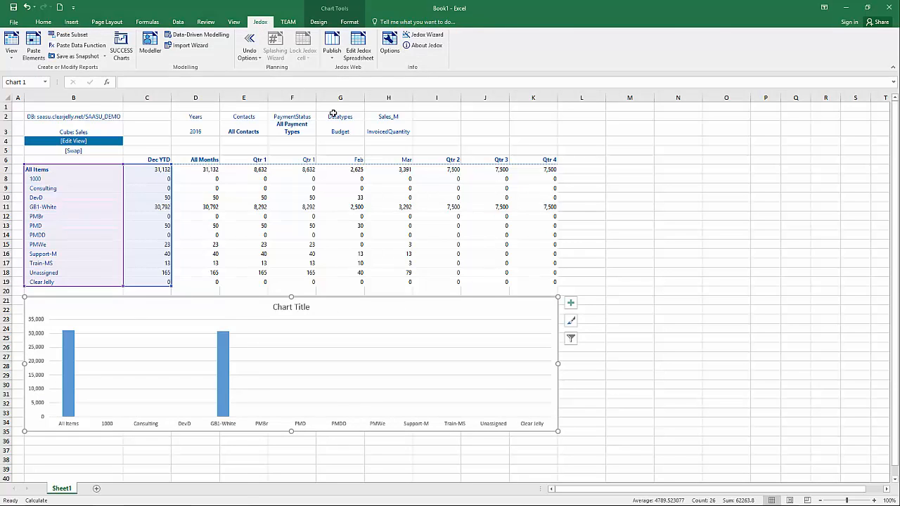
# Publish the workbook to the Jedox Report Manager under the name 'Sample'
pyautogui.click(323, 48)
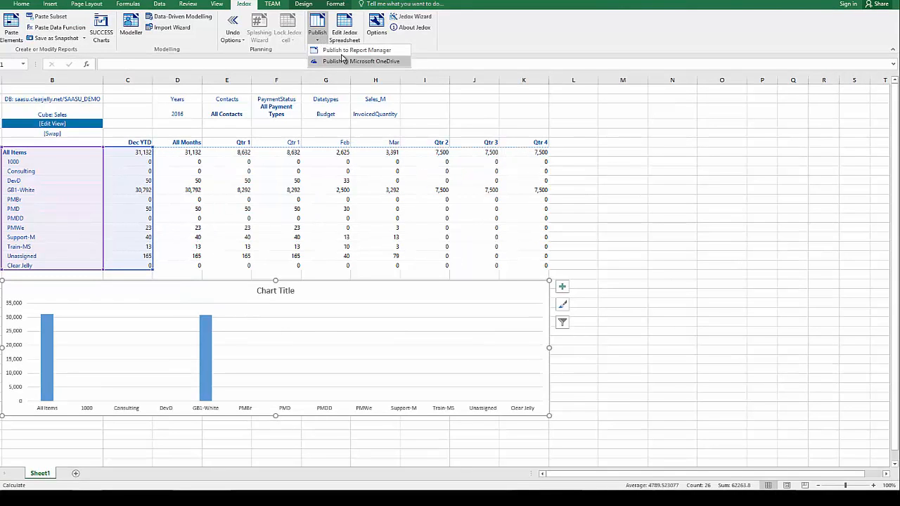
pyautogui.click(347, 50)
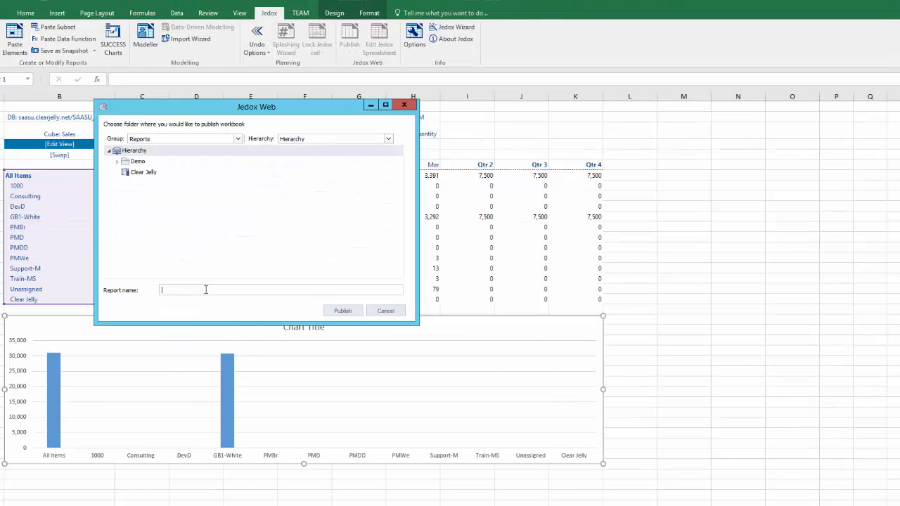
pyautogui.write('Sample')
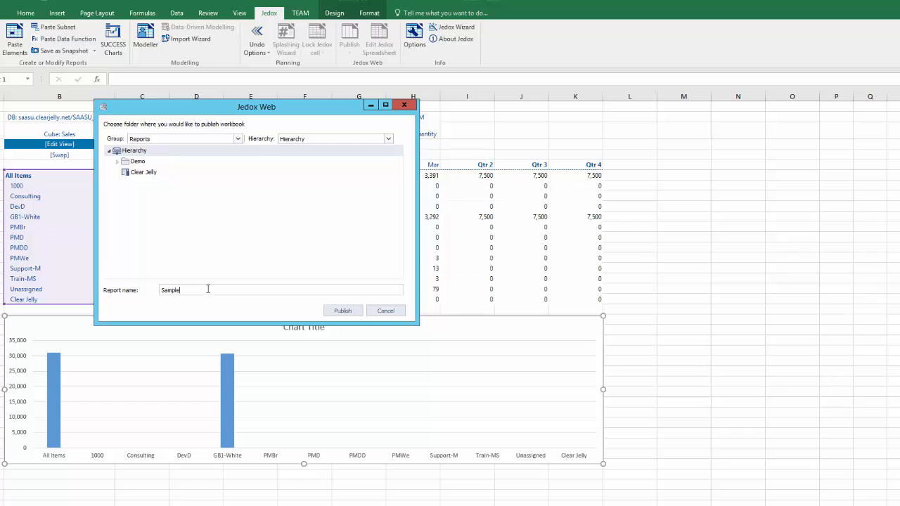
pyautogui.moveTo(343, 314)
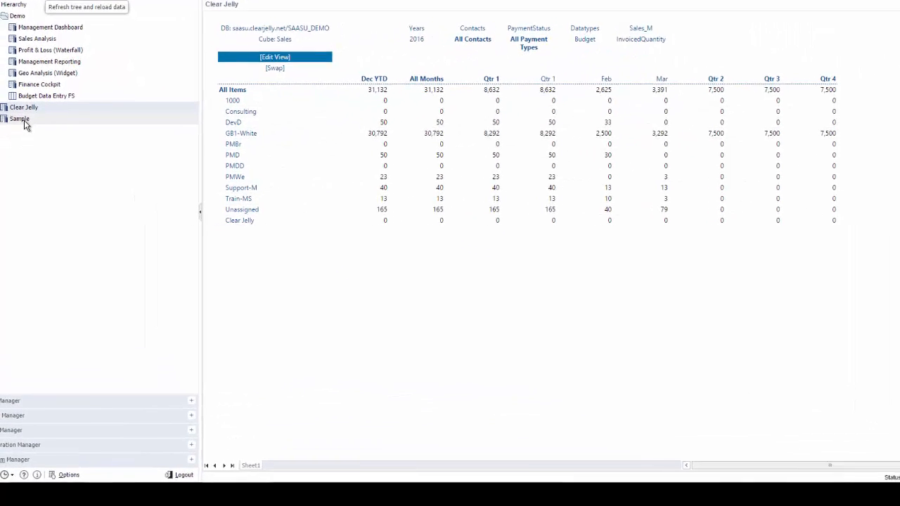
# Open the Sample report and change its Datatypes from Budget to Actual
pyautogui.click(21, 118)
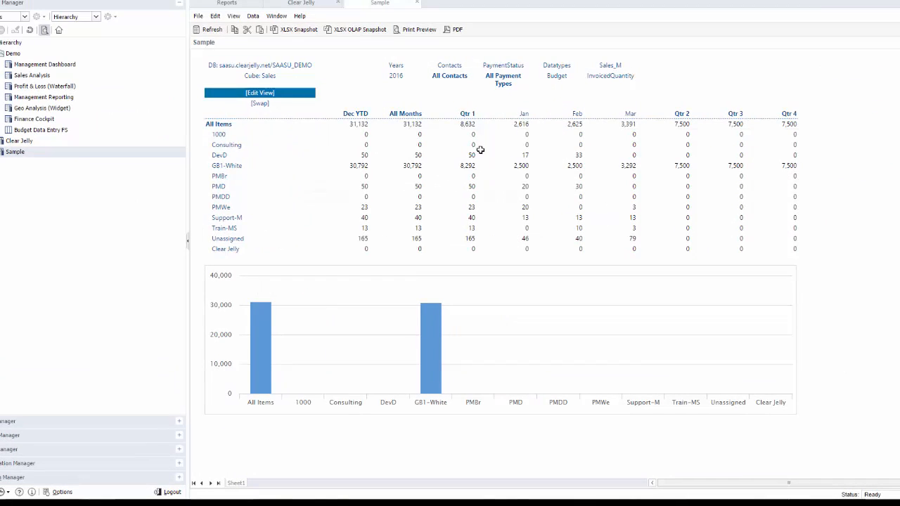
pyautogui.moveTo(525, 113)
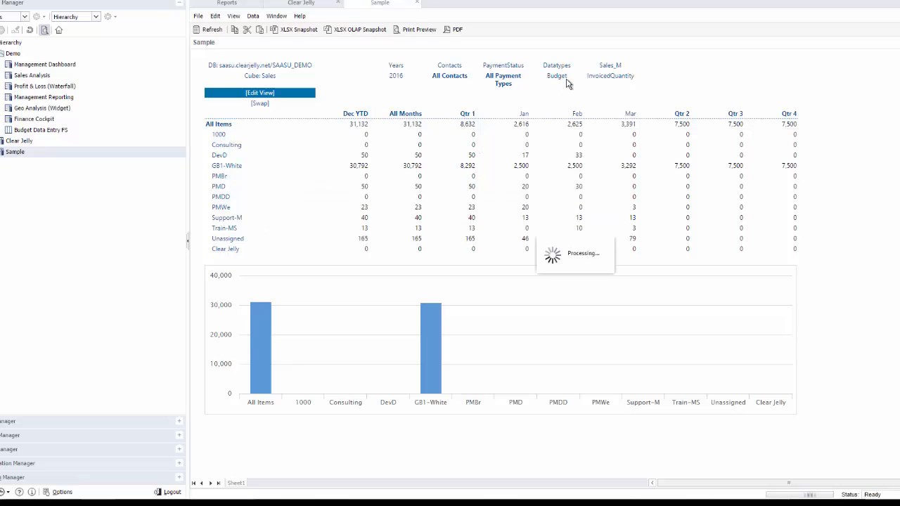
pyautogui.click(556, 75)
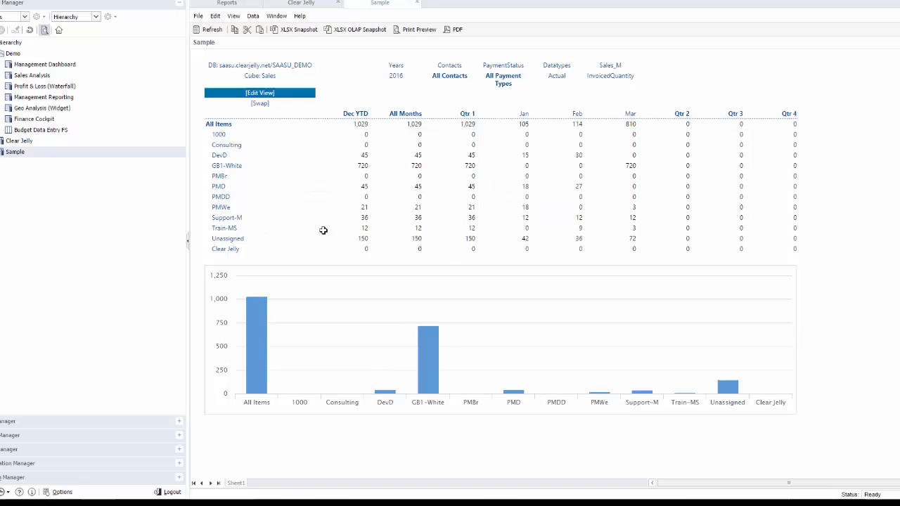
pyautogui.moveTo(660, 218)
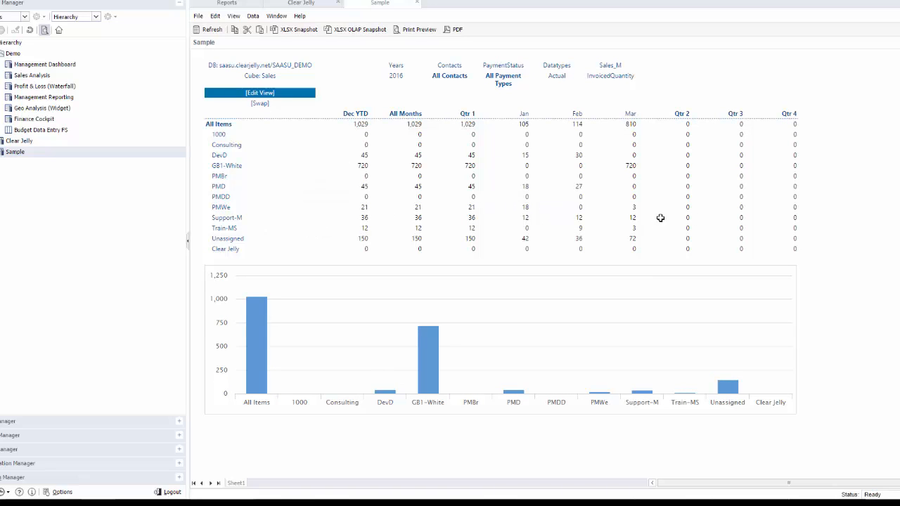
pyautogui.moveTo(578, 349)
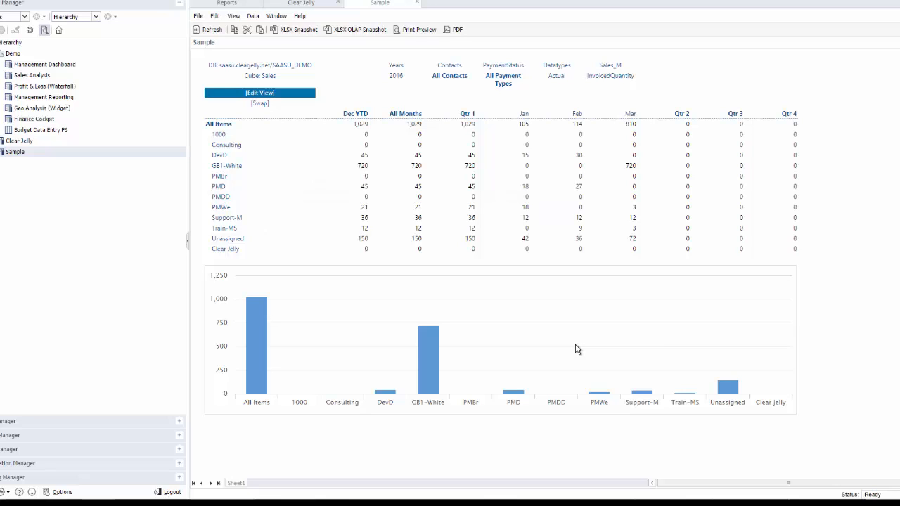
pyautogui.moveTo(577, 349)
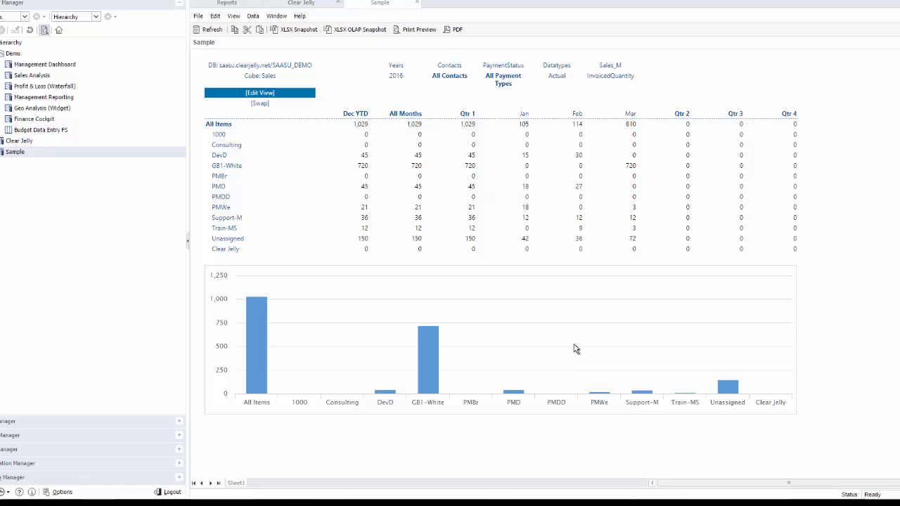
pyautogui.moveTo(411, 260)
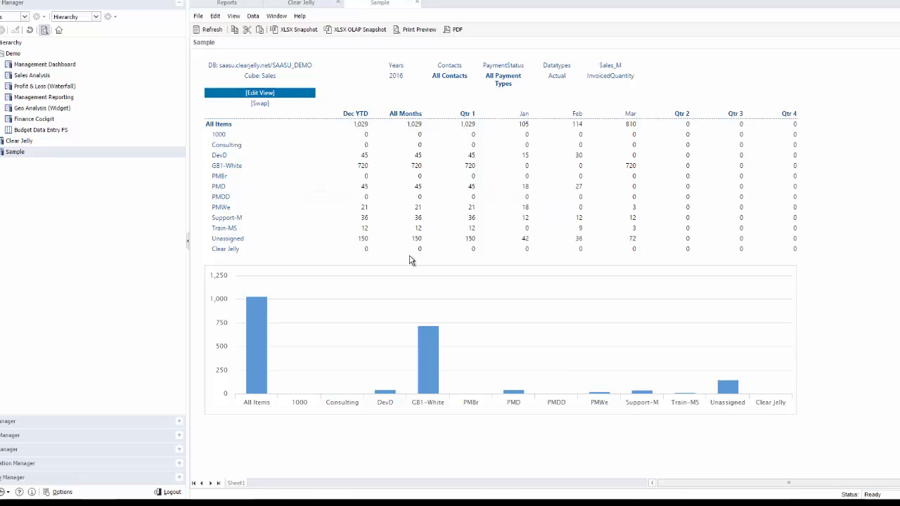
pyautogui.moveTo(427, 345)
pyautogui.write('New ')
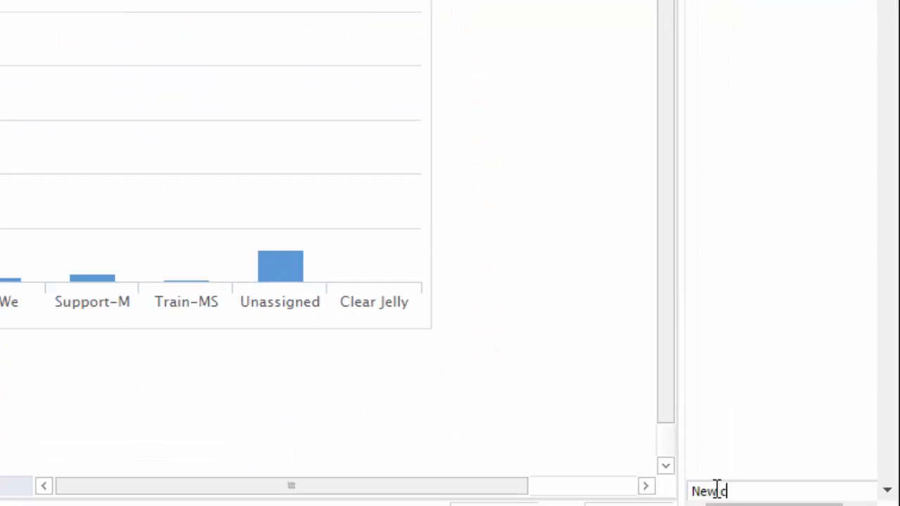
# Type the comment 'New customers in Austria' into the Comments panel
pyautogui.write('customers in Aus')
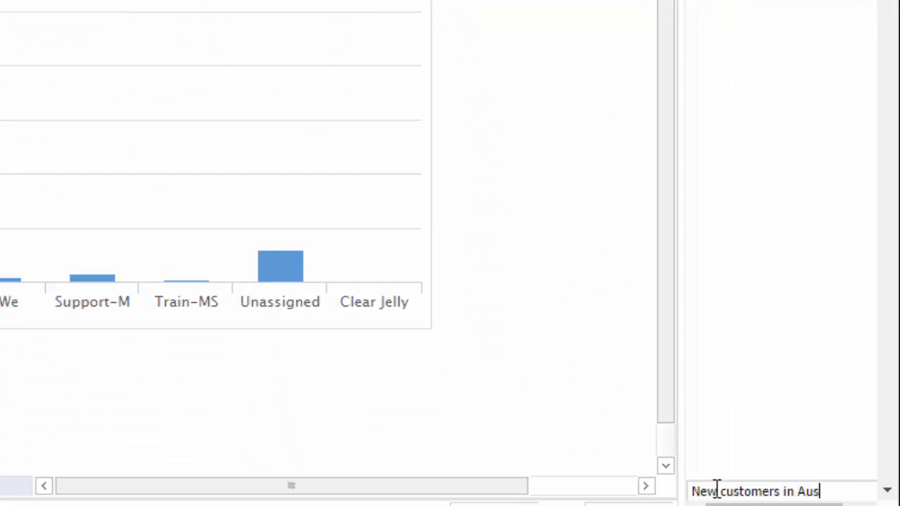
pyautogui.write('tria')
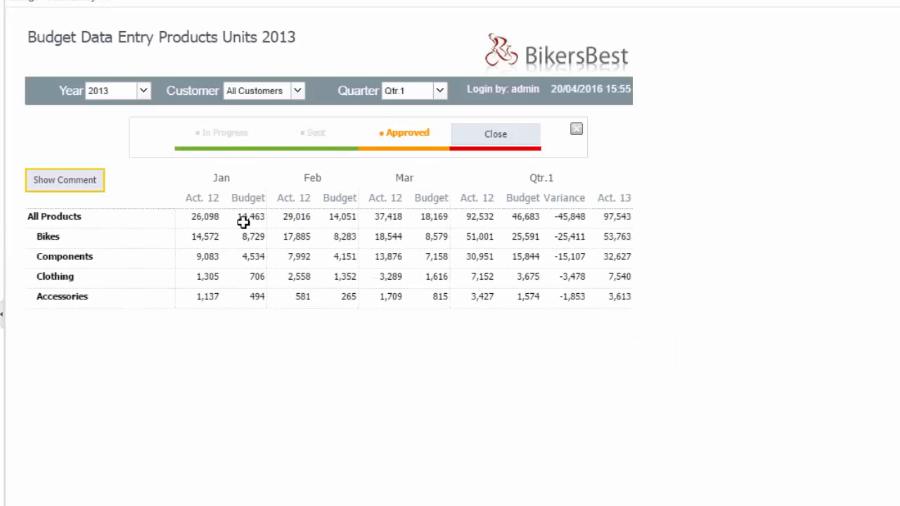
pyautogui.moveTo(534, 374)
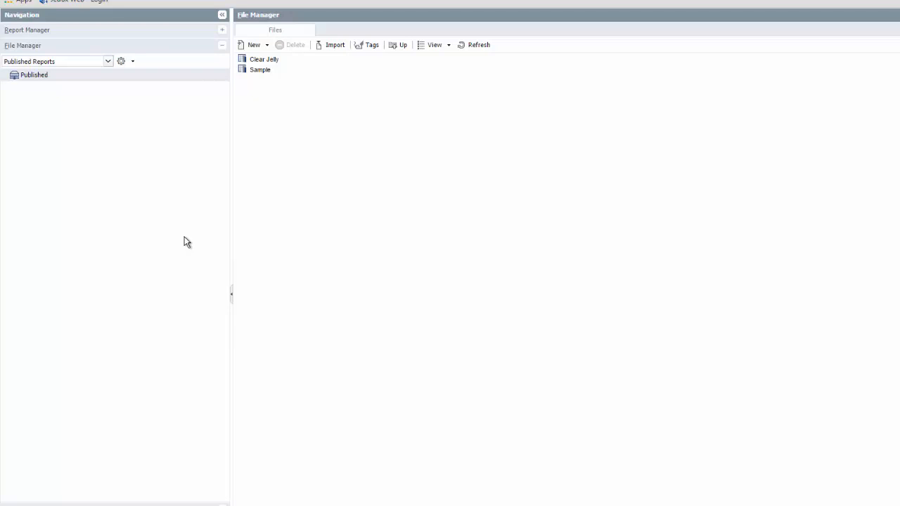
pyautogui.moveTo(125, 80)
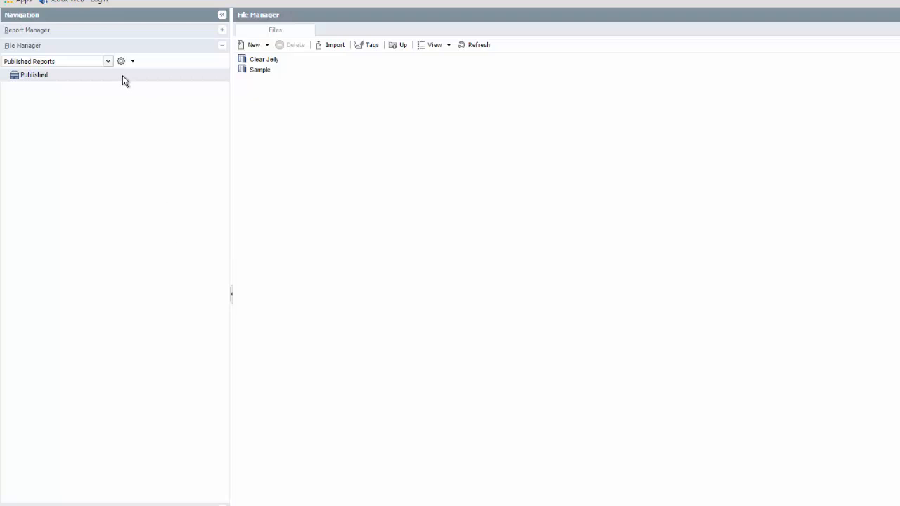
# Double-click Sample in File Manager's Published folder to open it in the editor
pyautogui.doubleClick(259, 69)
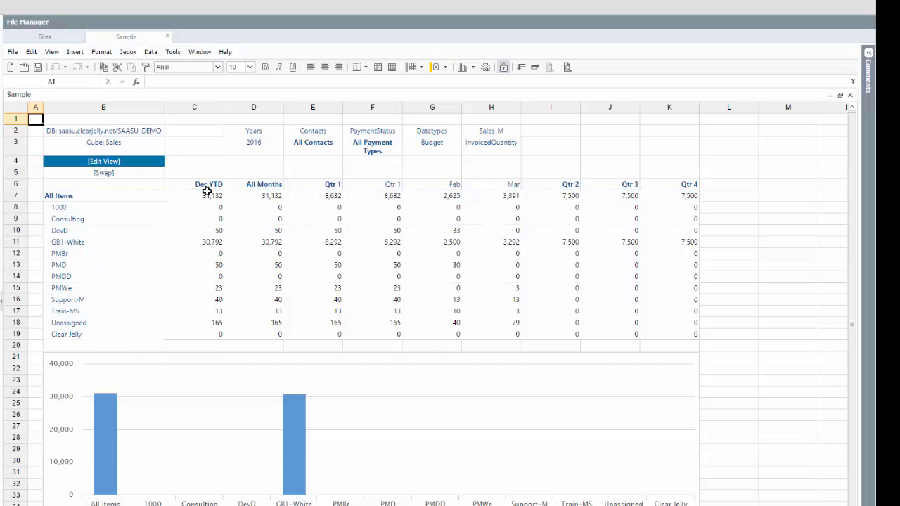
# Select the Dec YTD values, add a 'greater than 10000' rule and open its formatting
pyautogui.click(100, 51)
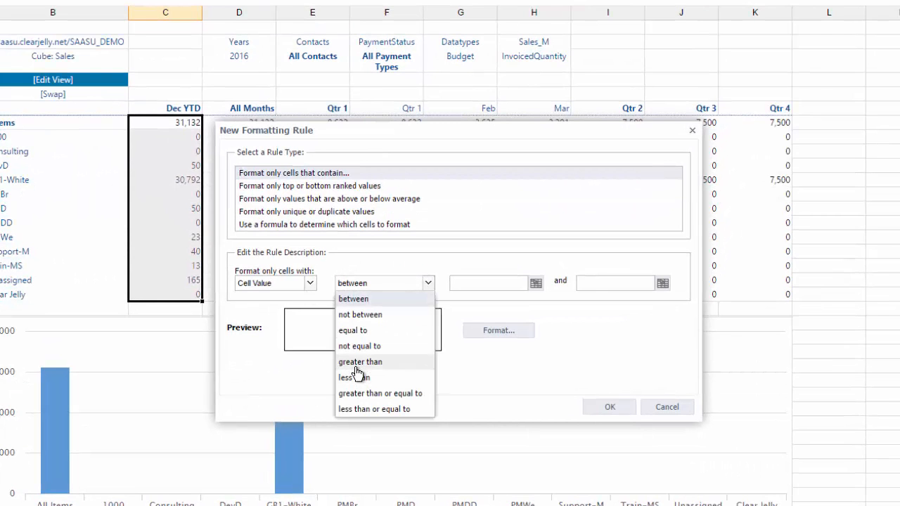
pyautogui.click(359, 361)
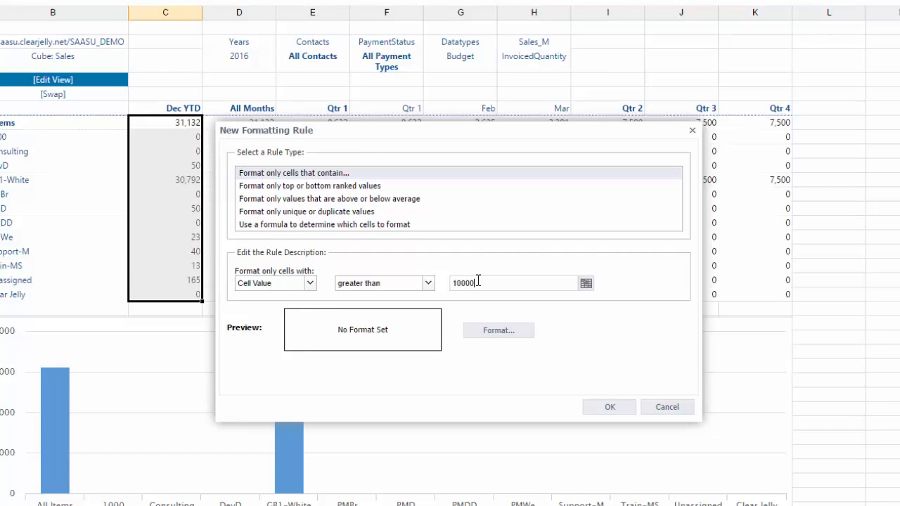
pyautogui.click(498, 329)
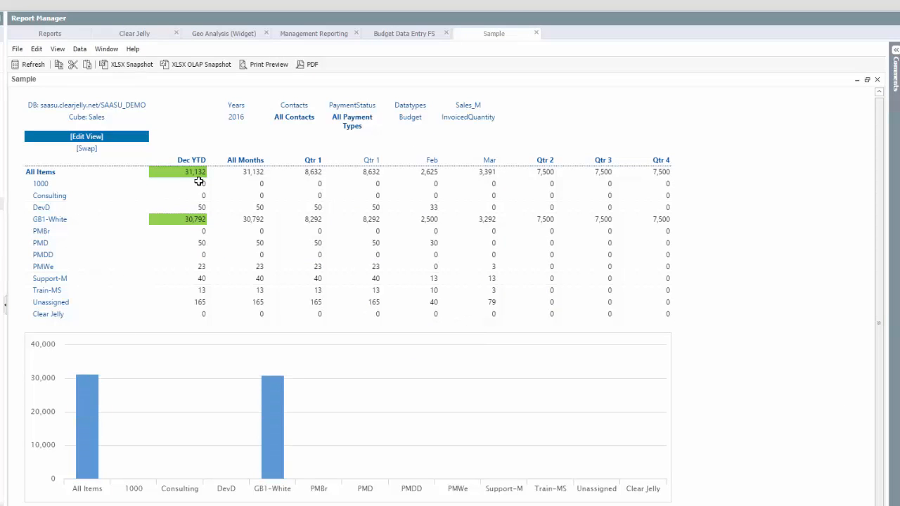
pyautogui.moveTo(264, 259)
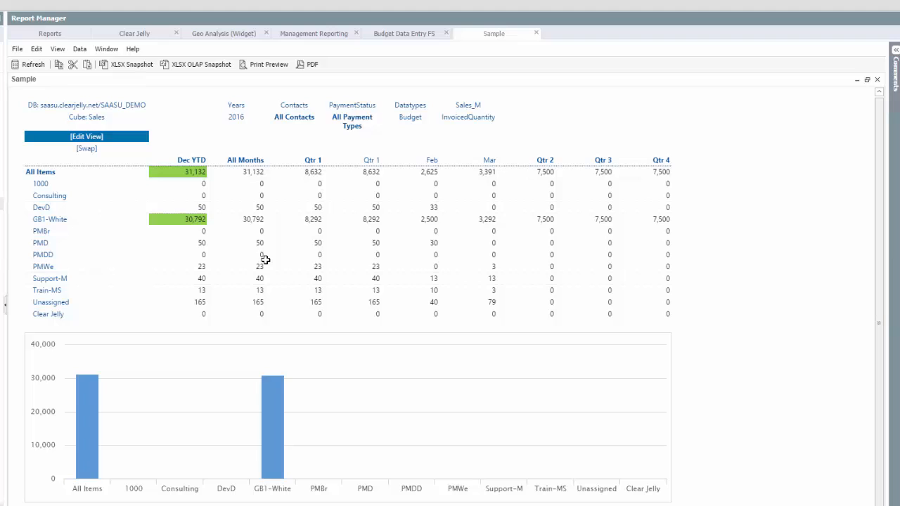
pyautogui.moveTo(309, 284)
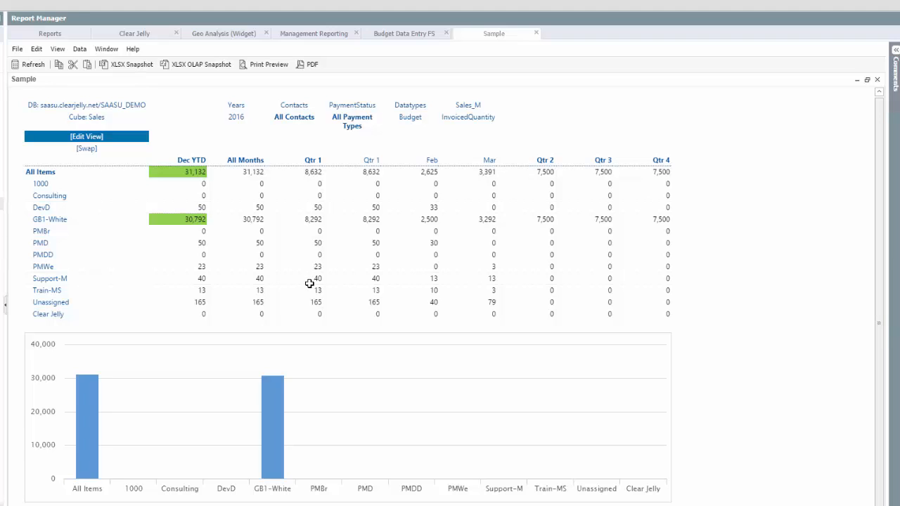